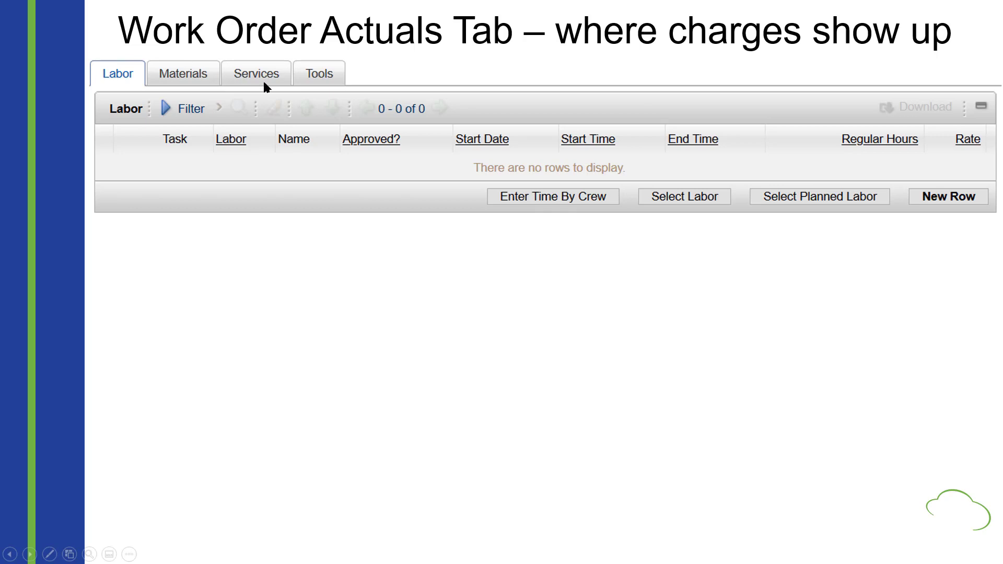
{"action": "mouse_move", "coordinate": [319, 79]}
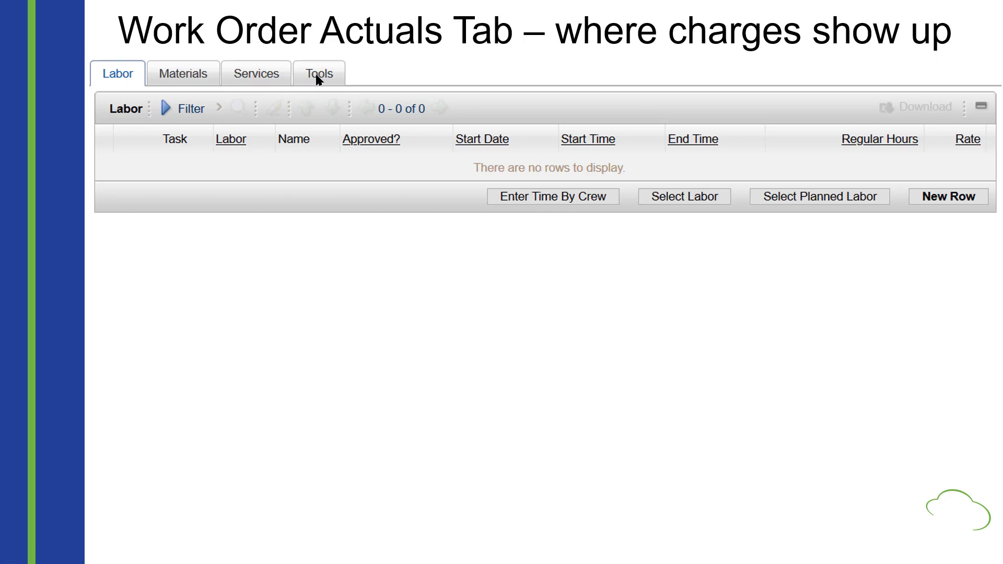
{"action": "mouse_move", "coordinate": [248, 286]}
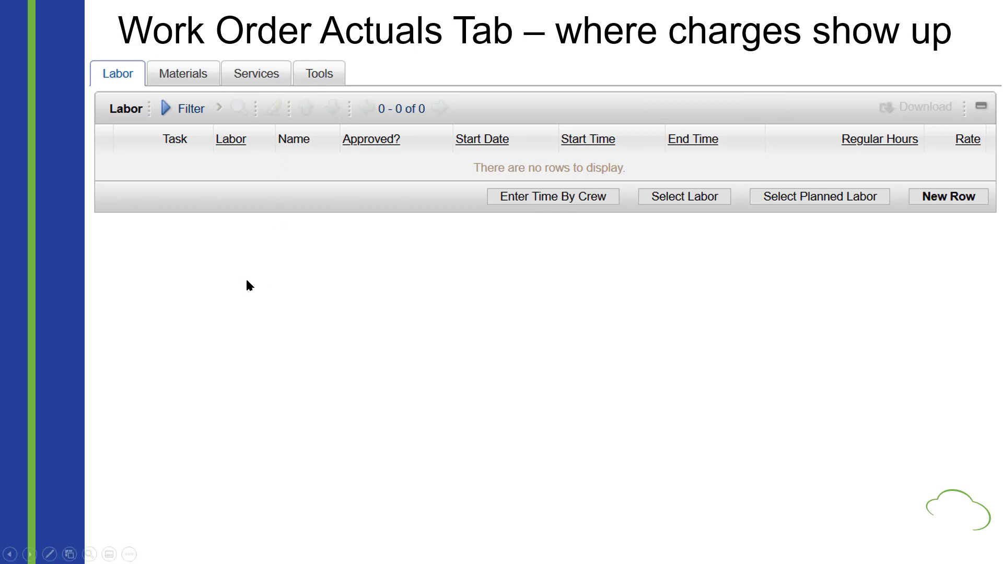
{"action": "mouse_move", "coordinate": [242, 288]}
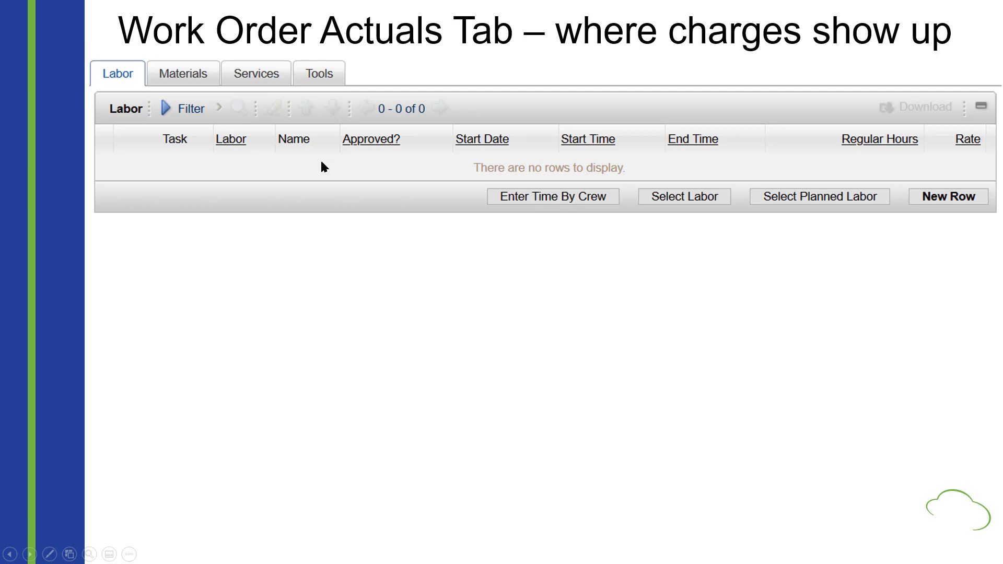
{"action": "mouse_move", "coordinate": [302, 214]}
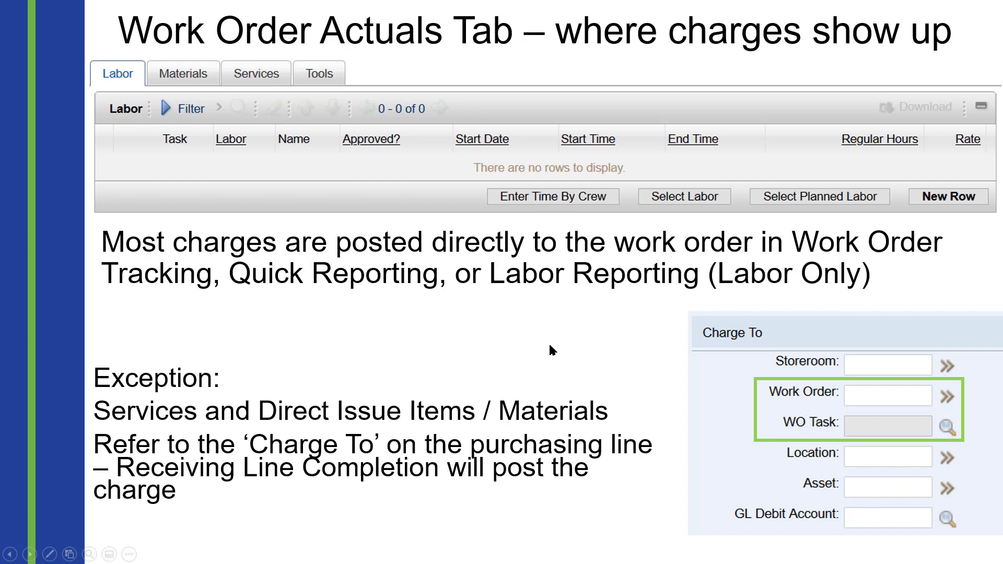
{"action": "mouse_move", "coordinate": [495, 436]}
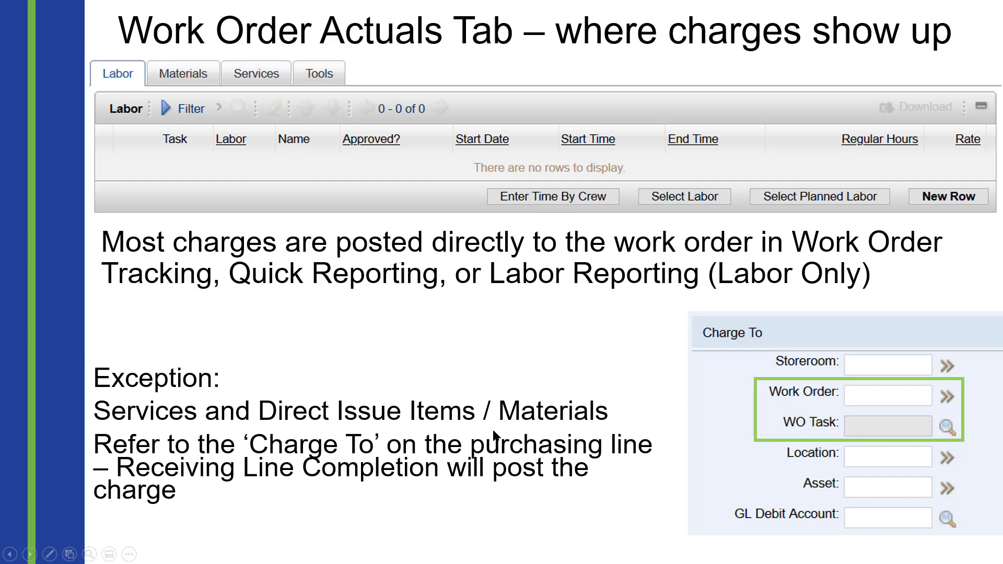
{"action": "mouse_move", "coordinate": [674, 375]}
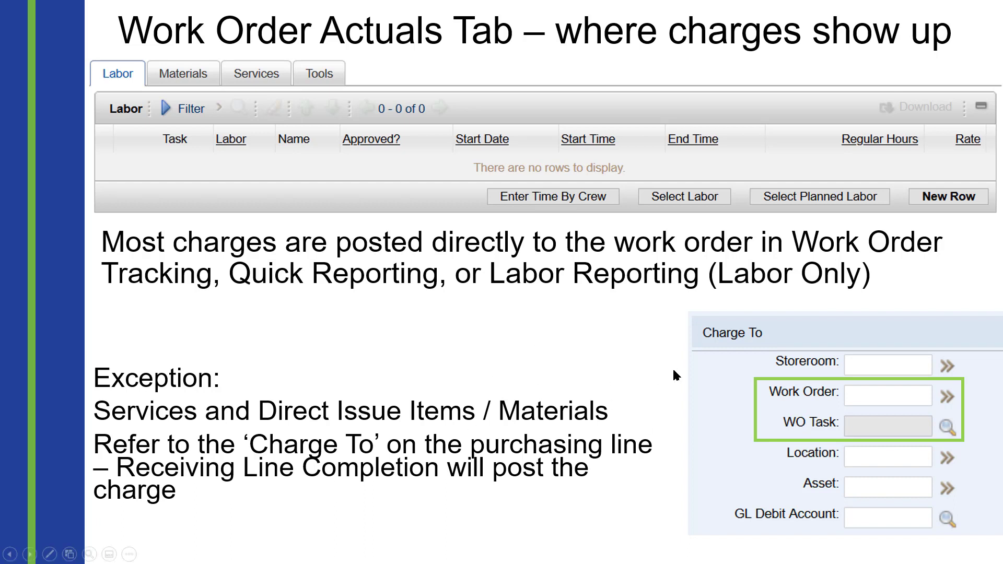
{"action": "mouse_move", "coordinate": [753, 346]}
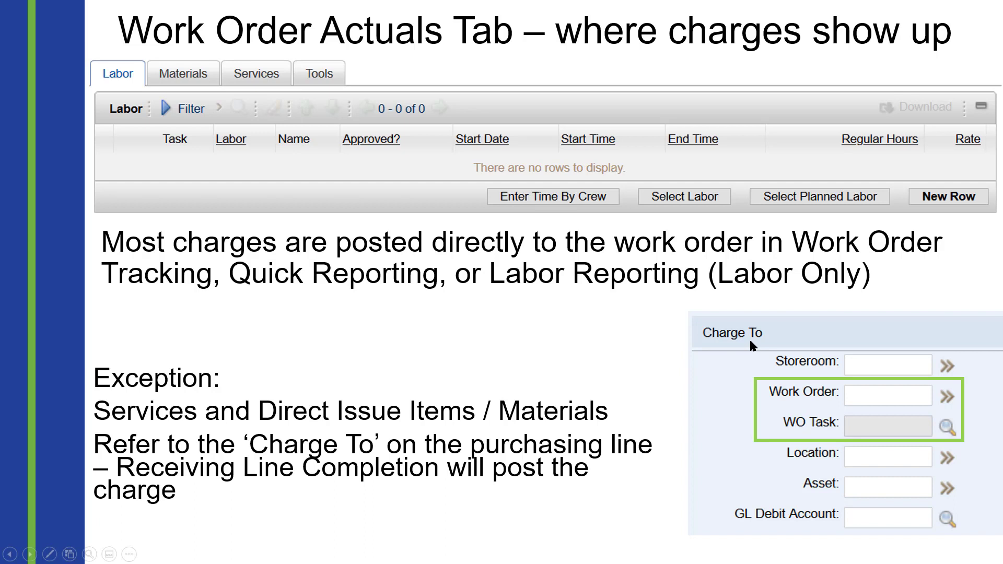
{"action": "mouse_move", "coordinate": [870, 395]}
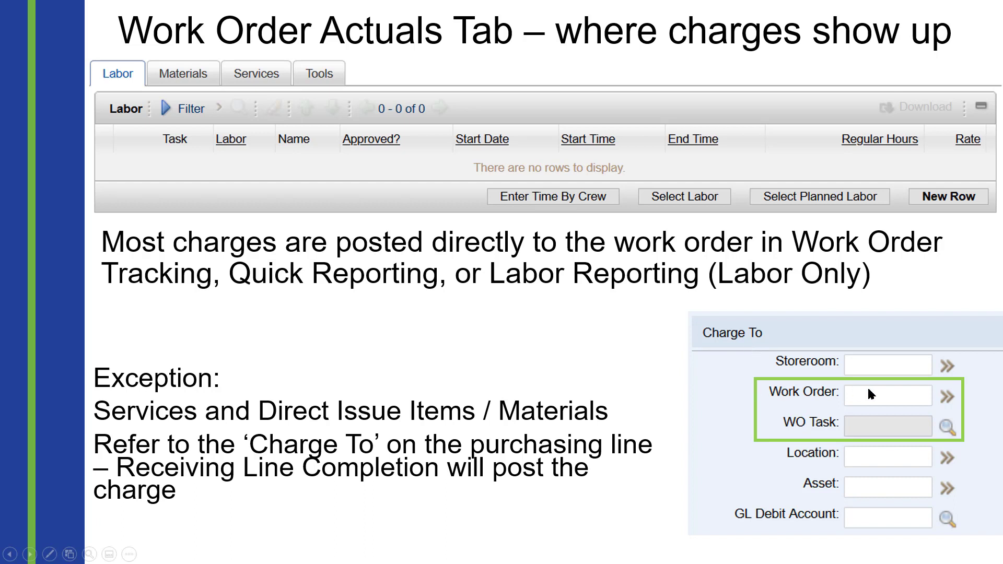
{"action": "mouse_move", "coordinate": [912, 436]}
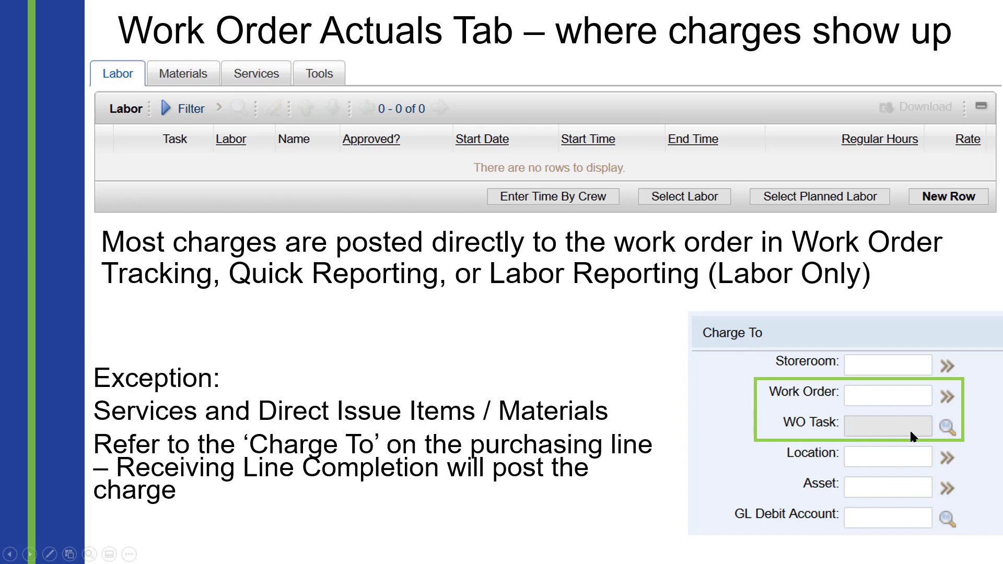
{"action": "mouse_move", "coordinate": [875, 441]}
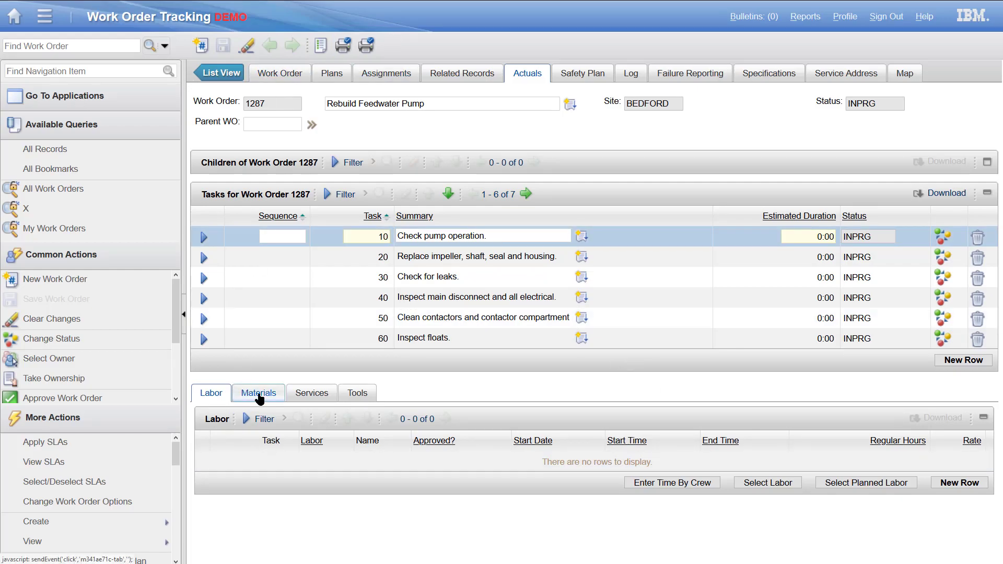
View work order 1287's Materials and Tools actuals, both currently empty
{"action": "left_click", "coordinate": [258, 392]}
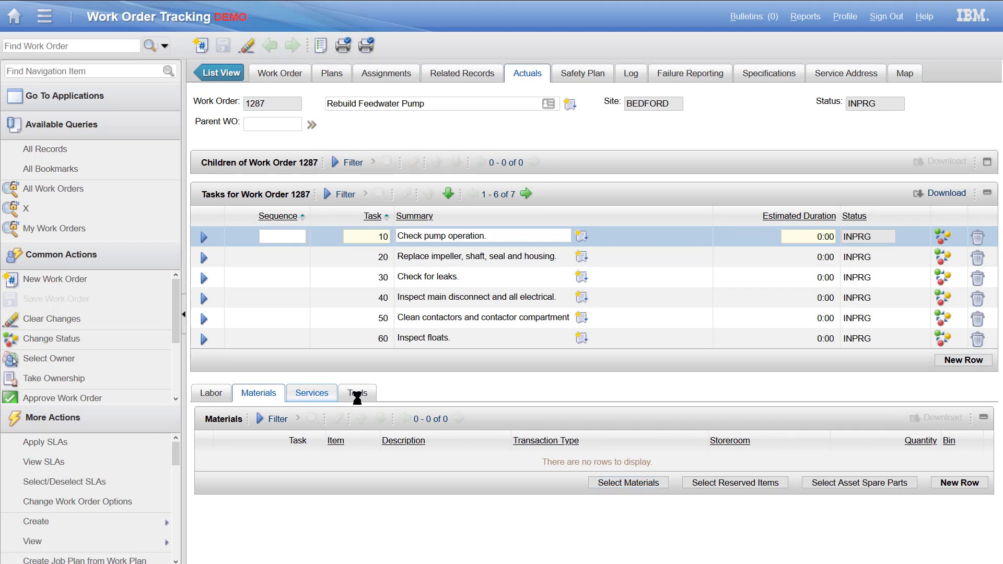
{"action": "left_click", "coordinate": [357, 392]}
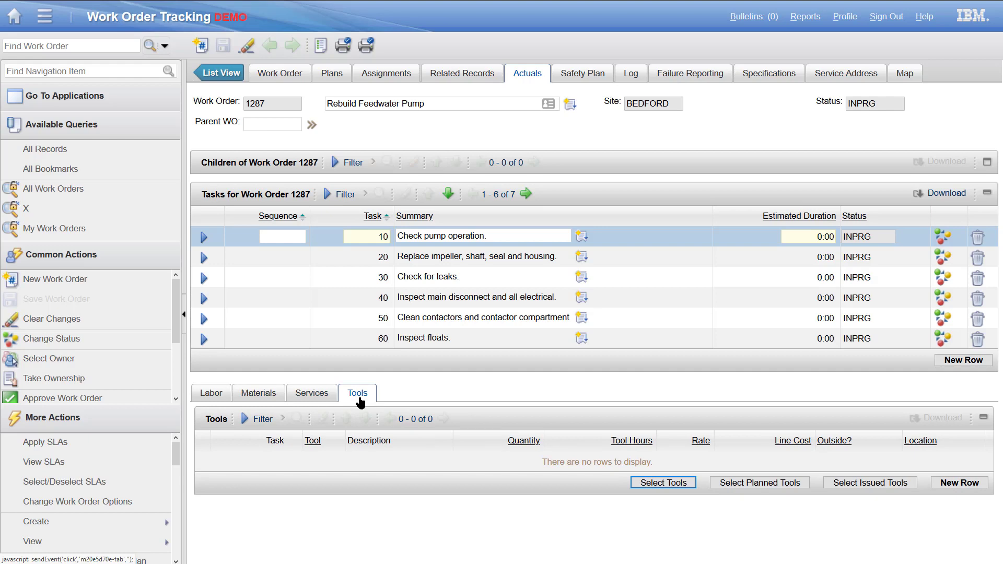
{"action": "mouse_move", "coordinate": [384, 401]}
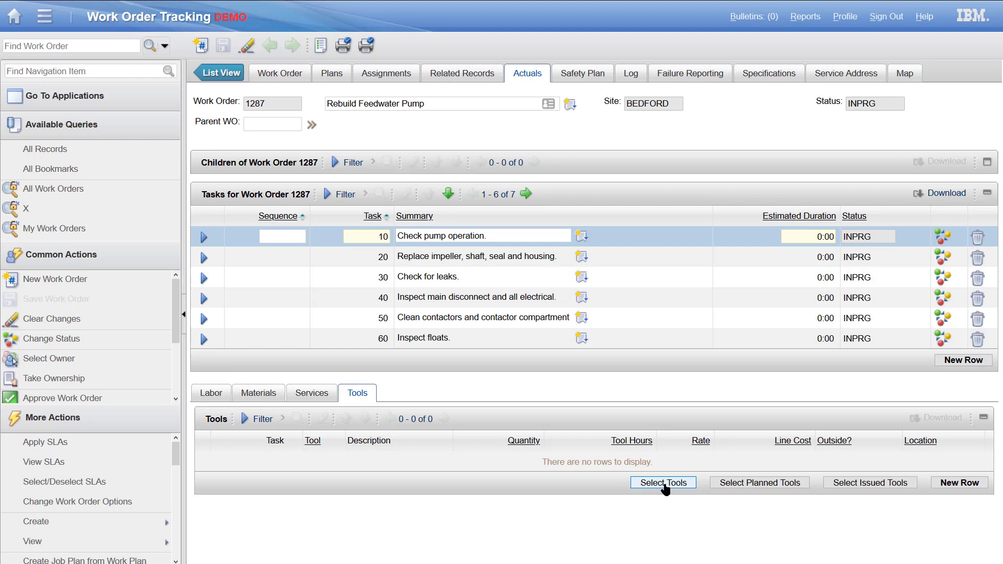
Charge the CABLE HOIST for 2 tool hours (6.60), save, and return to Labor
{"action": "left_click", "coordinate": [662, 482]}
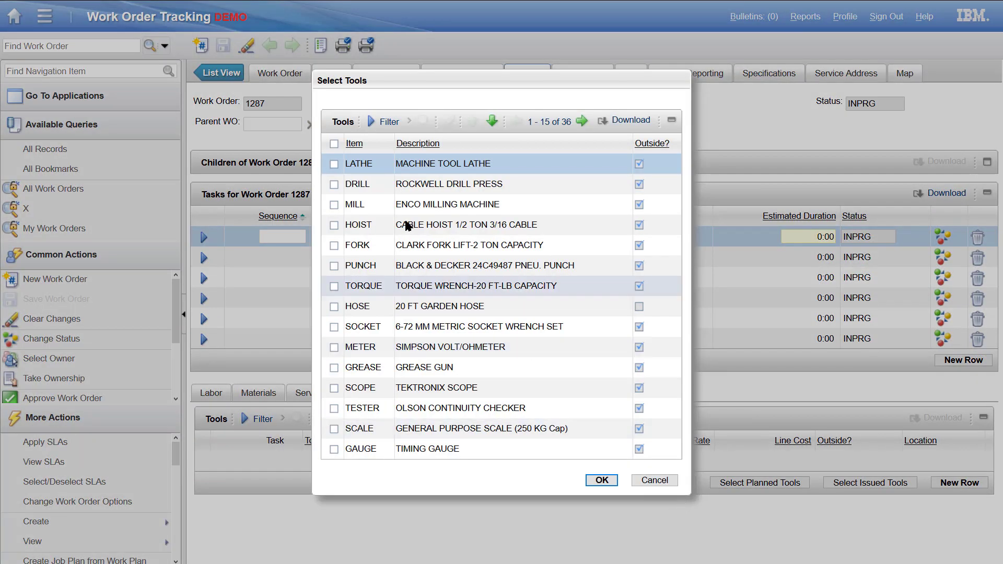
{"action": "left_click", "coordinate": [334, 224]}
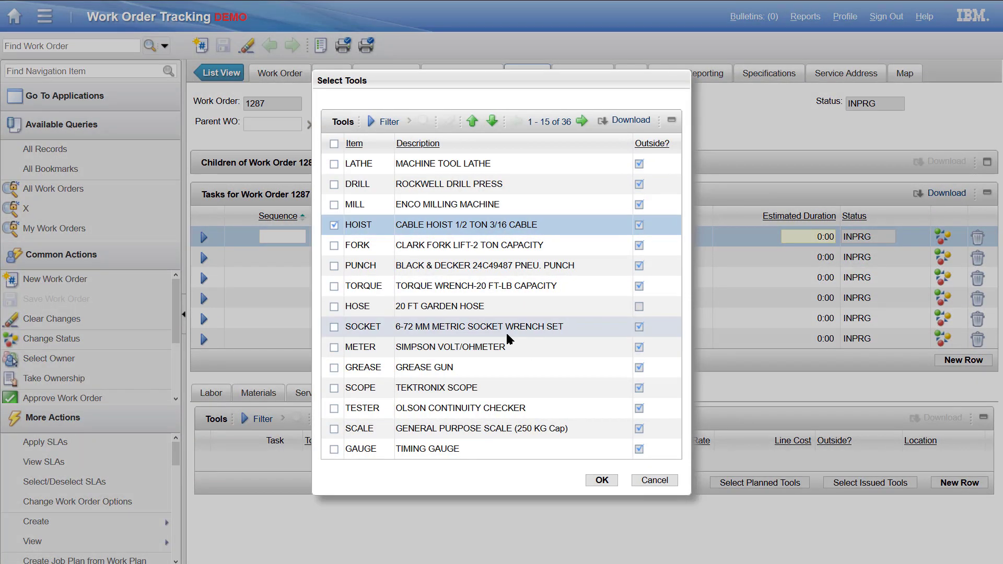
{"action": "left_click", "coordinate": [599, 480]}
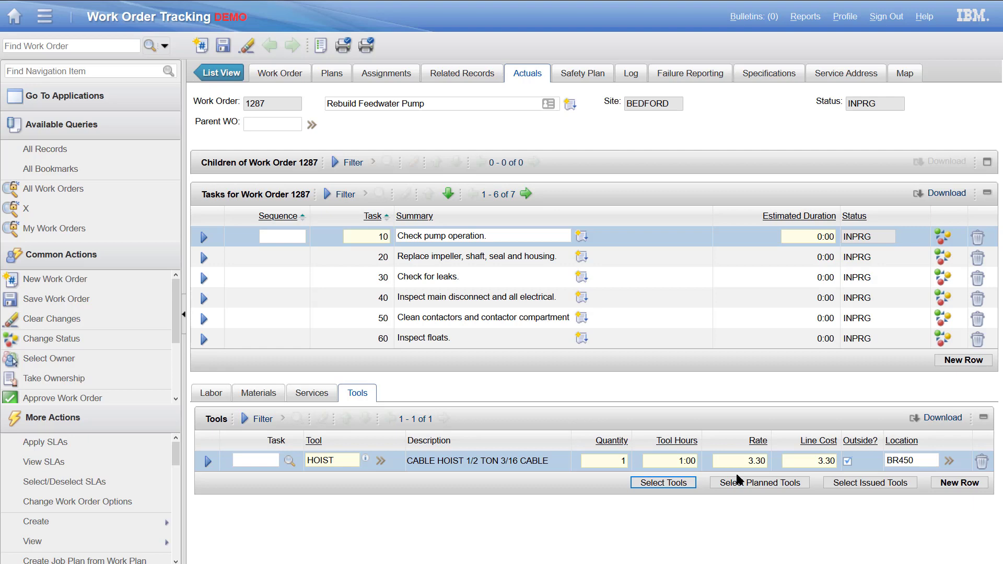
{"action": "left_click", "coordinate": [669, 460]}
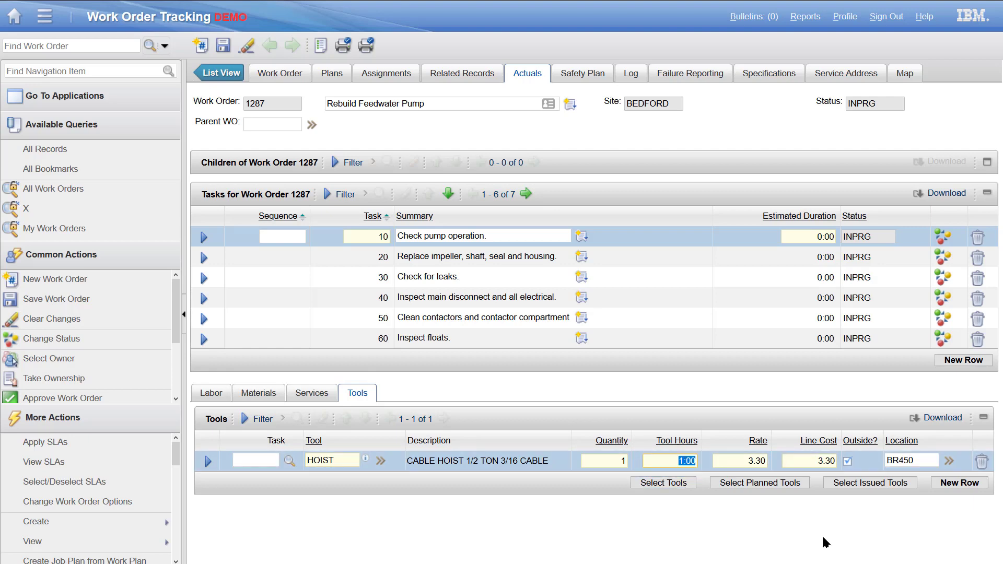
{"action": "type", "text": "2"}
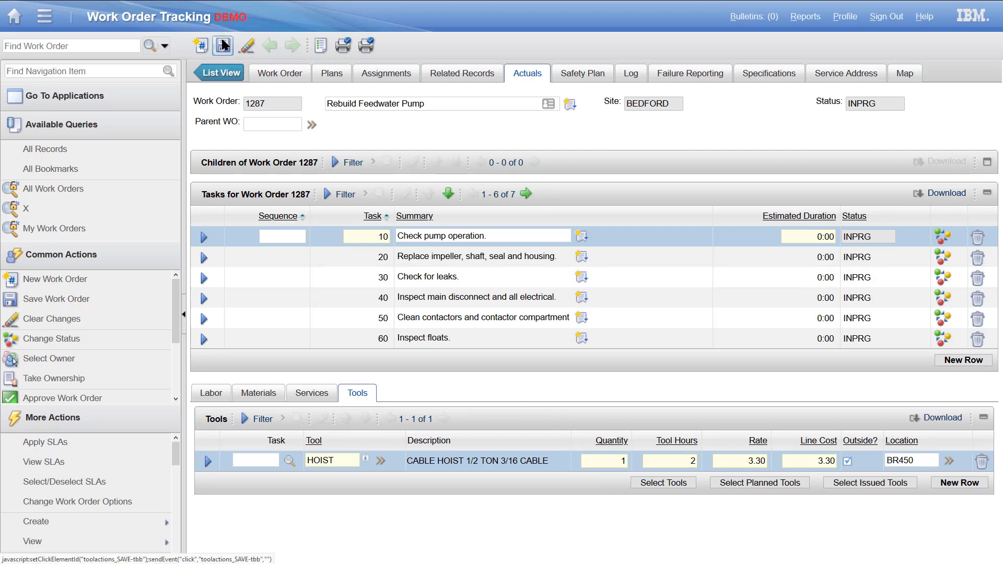
{"action": "left_click", "coordinate": [222, 45]}
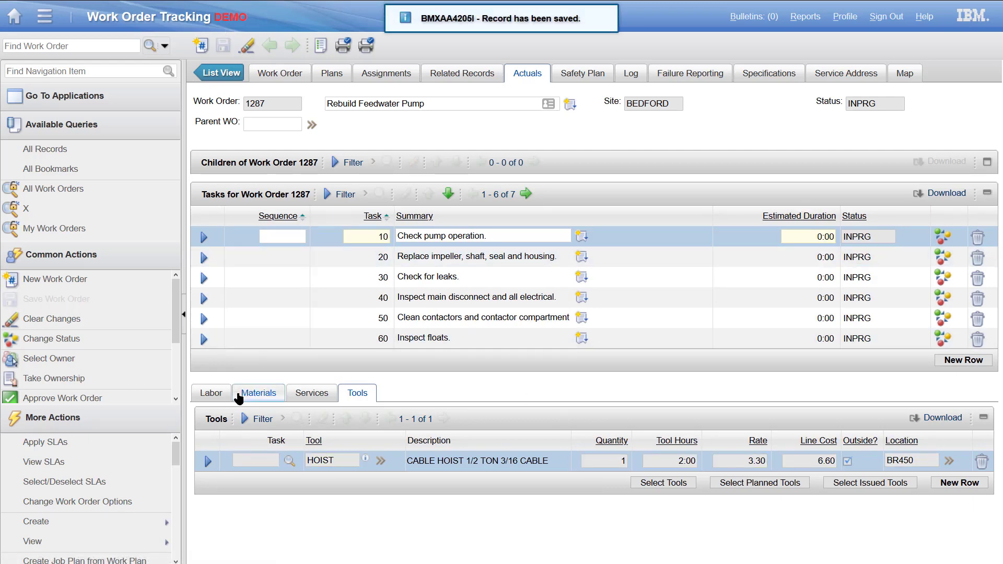
{"action": "left_click", "coordinate": [210, 393]}
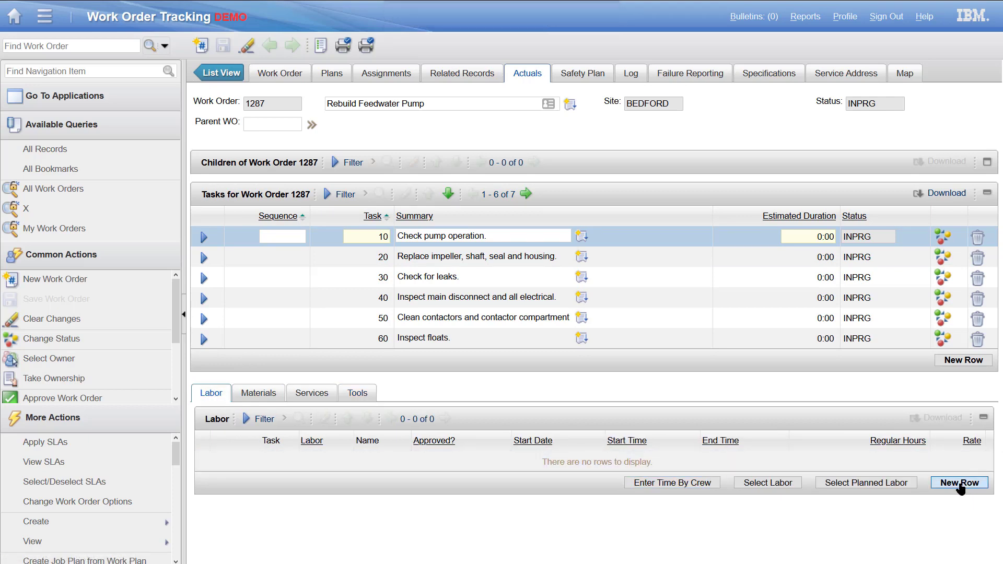
Add a labor line for SNYDER: 2 regular hours at rate 25.00, line cost 50.00
{"action": "left_click", "coordinate": [958, 482]}
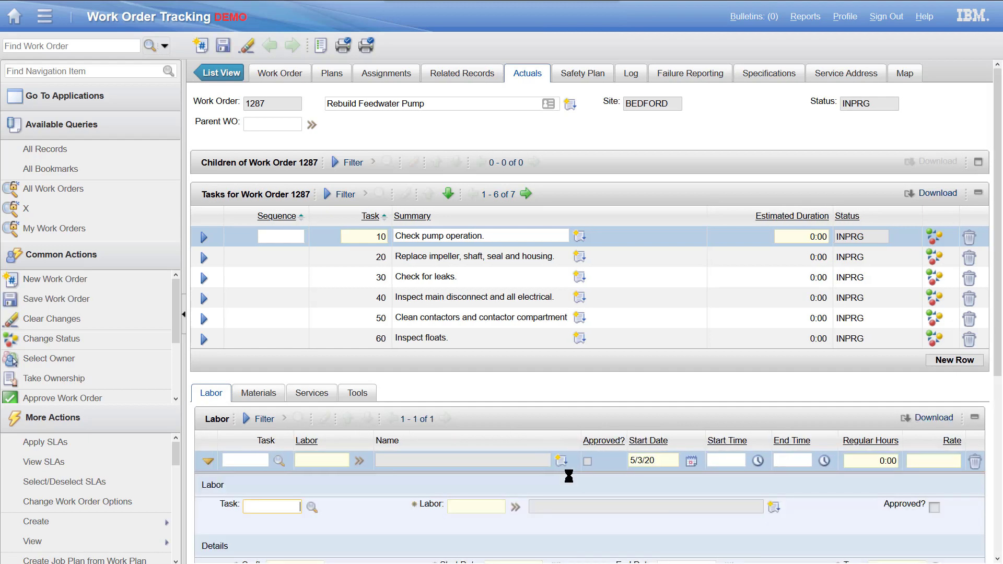
{"action": "left_click", "coordinate": [321, 460]}
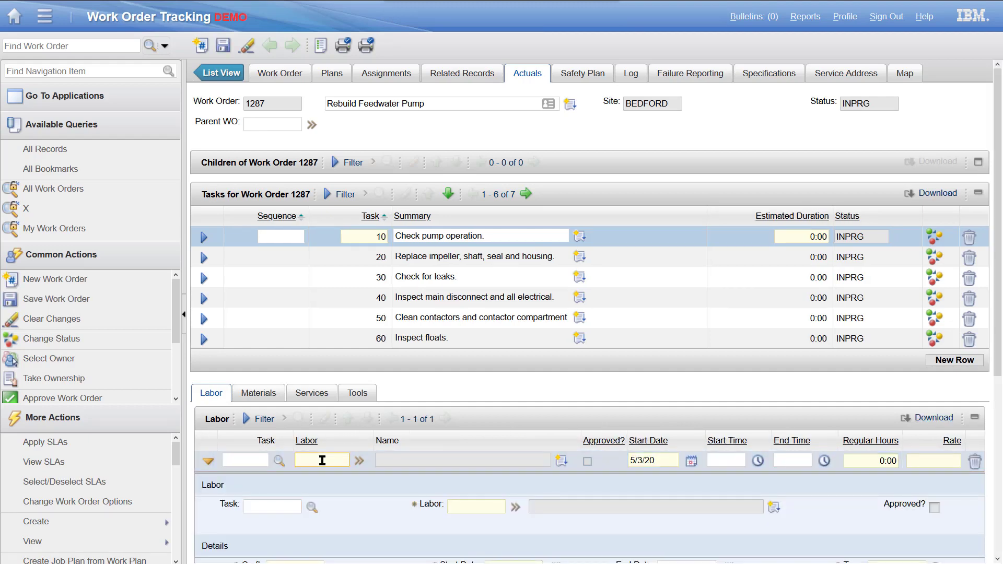
{"action": "type", "text": "snyder"}
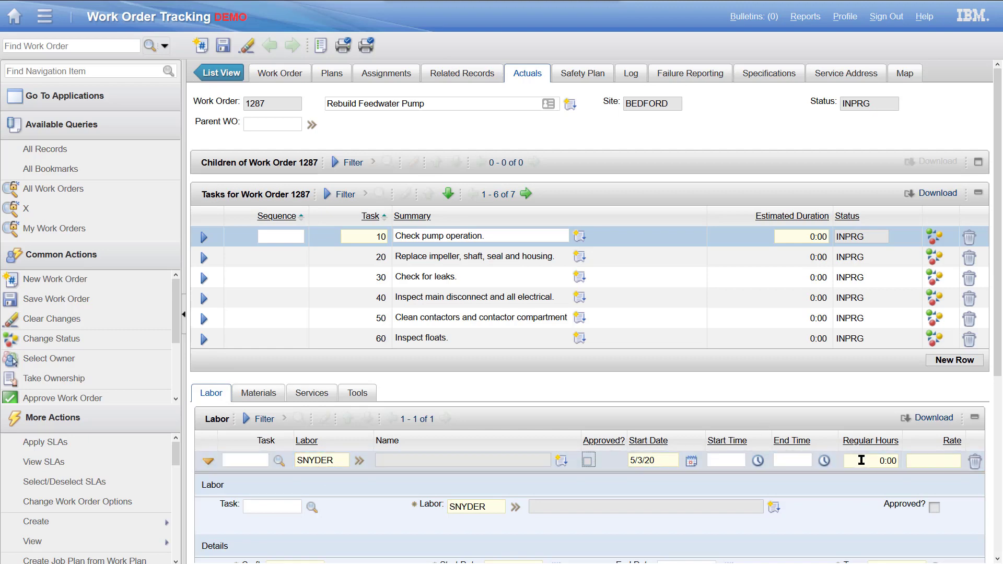
{"action": "left_click", "coordinate": [889, 461]}
{"action": "type", "text": "2"}
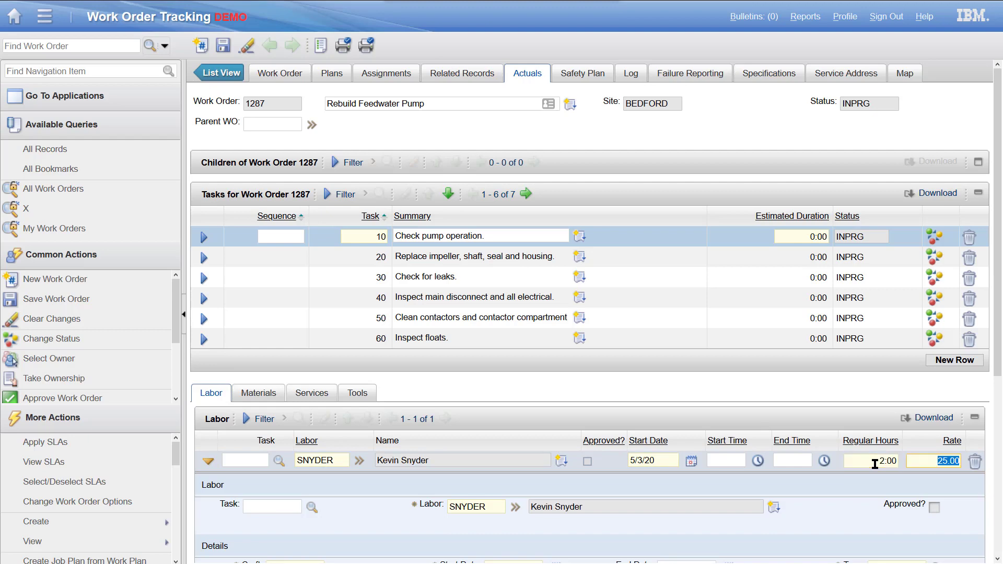
{"action": "left_click", "coordinate": [934, 461]}
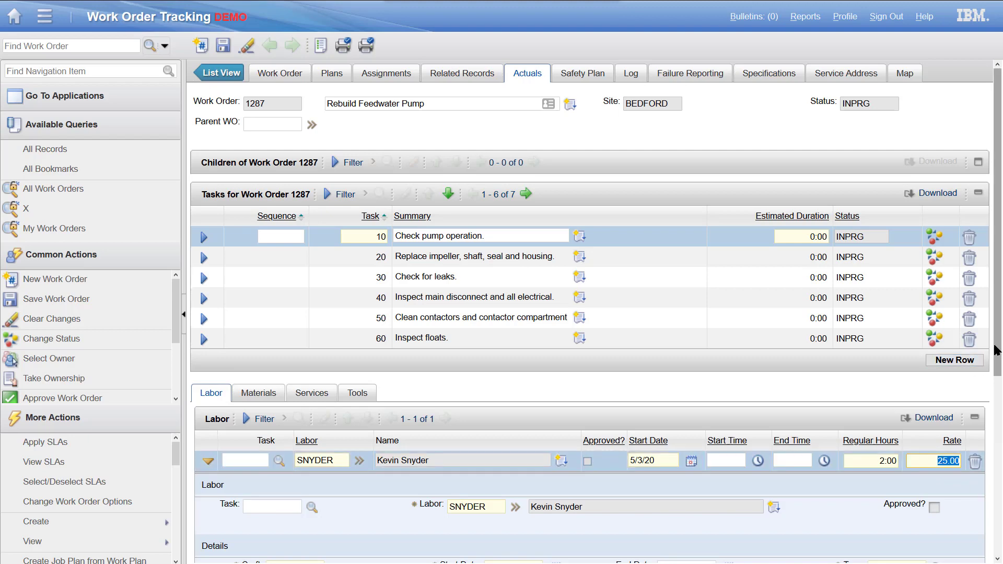
{"action": "scroll", "scroll_direction": "down", "scroll_amount": 3}
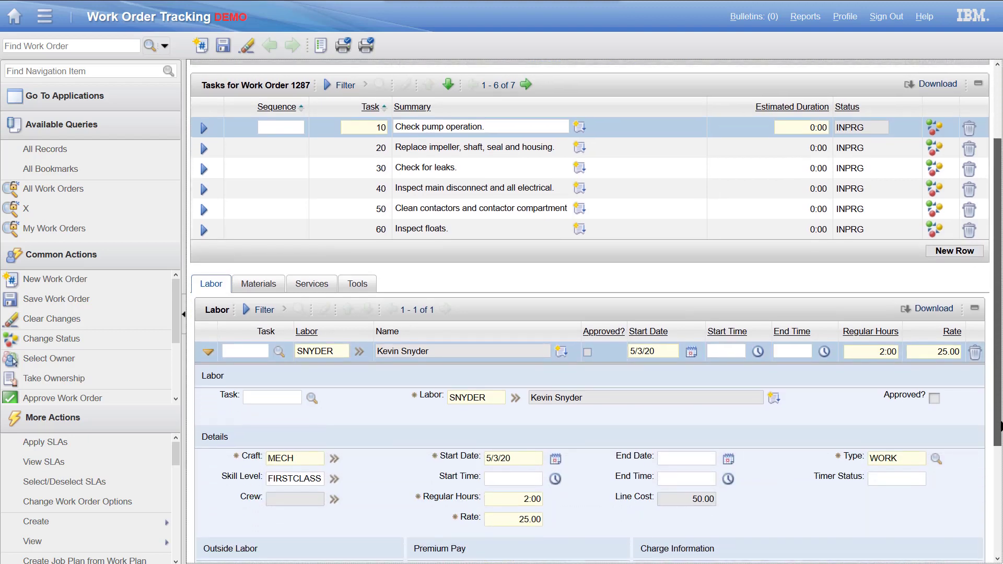
{"action": "scroll", "scroll_direction": "down", "scroll_amount": 3}
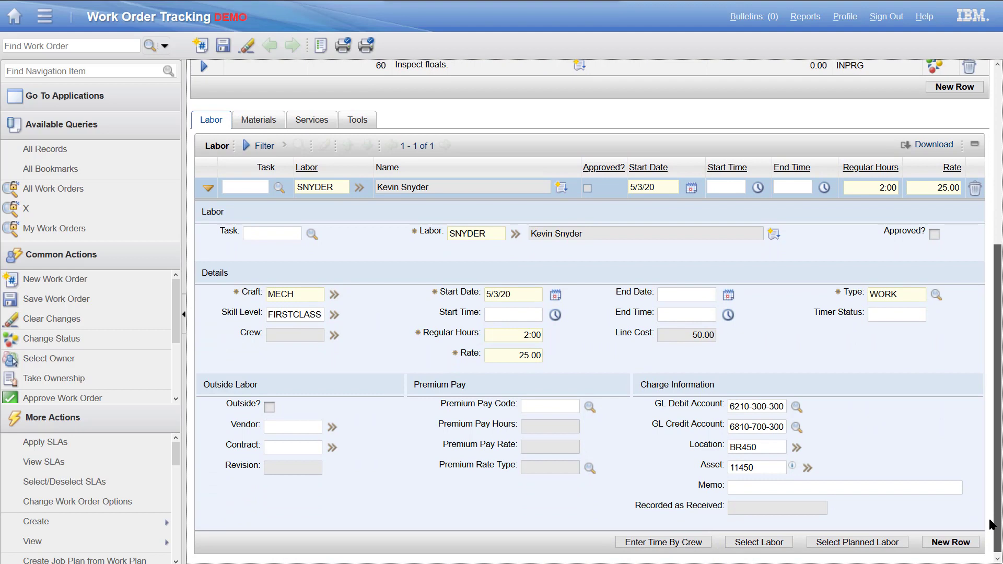
{"action": "mouse_move", "coordinate": [659, 440]}
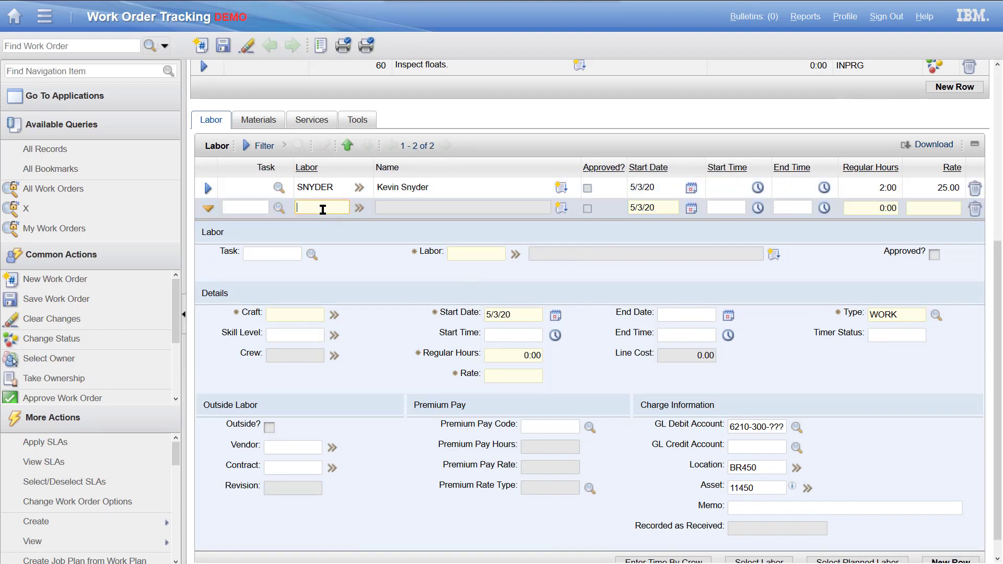
Enter BAR as the second labor and show its Select Value and Go To Labor options
{"action": "type", "text": "bar"}
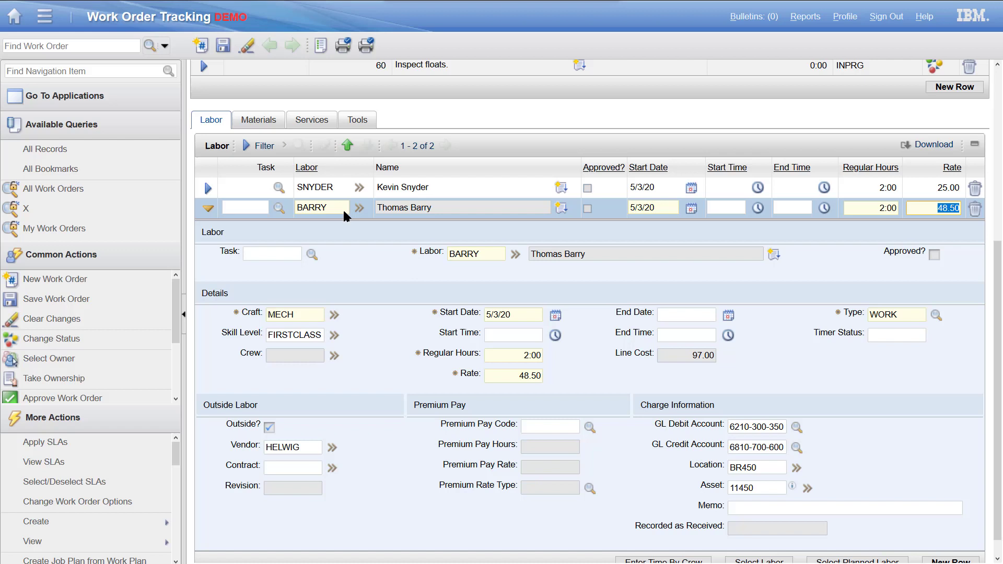
{"action": "left_click", "coordinate": [360, 207]}
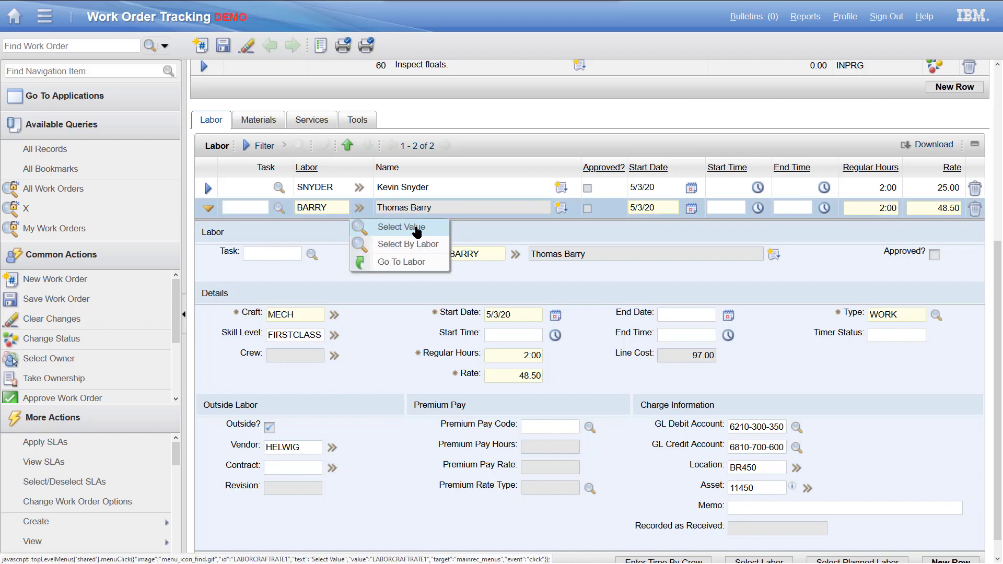
Browse mechanics filtered by craft mech and skill firstclass, cancel, and save Barry's line
{"action": "left_click", "coordinate": [401, 227]}
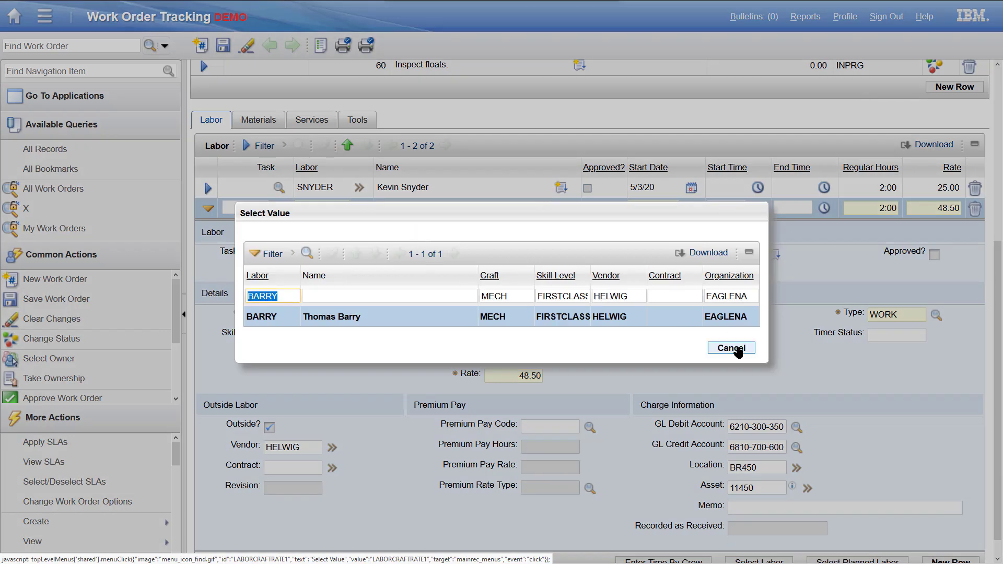
{"action": "left_click", "coordinate": [271, 296]}
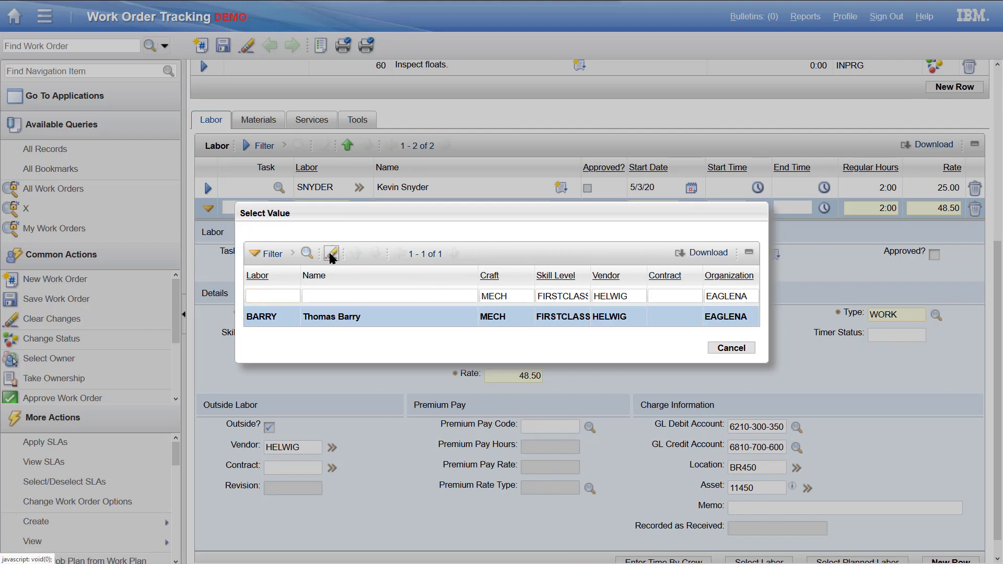
{"action": "left_click", "coordinate": [330, 253]}
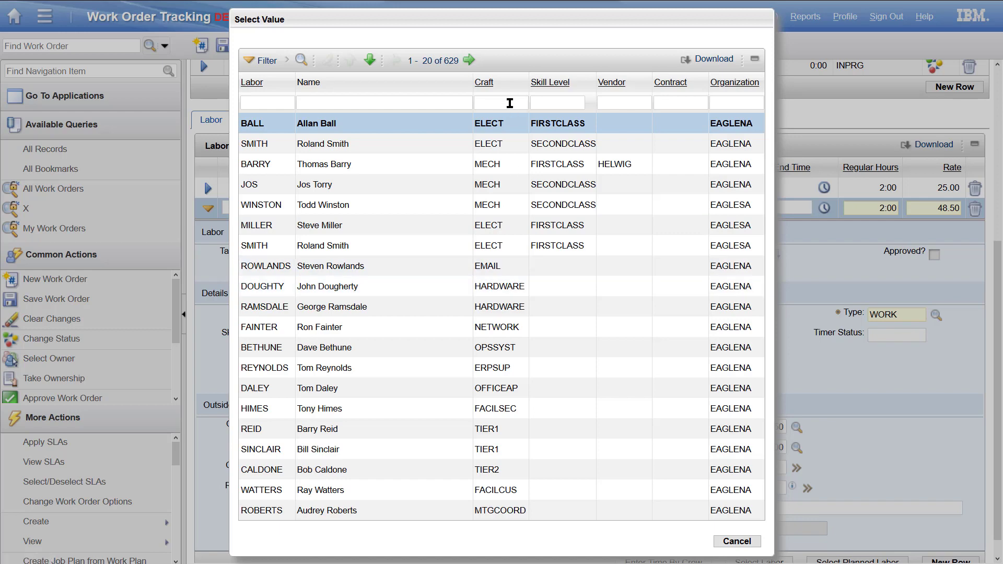
{"action": "type", "text": "mech"}
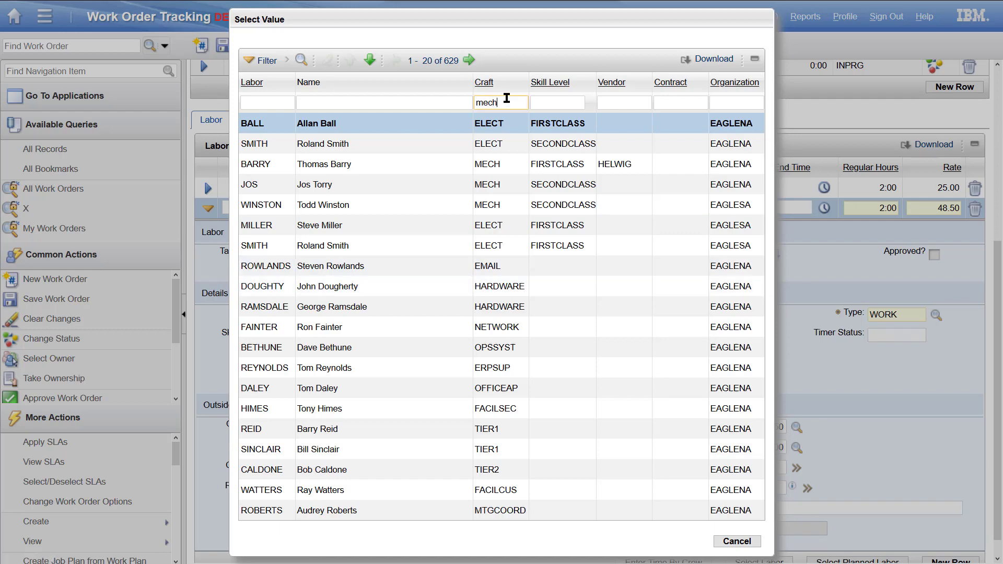
{"action": "type", "text": "firstclass"}
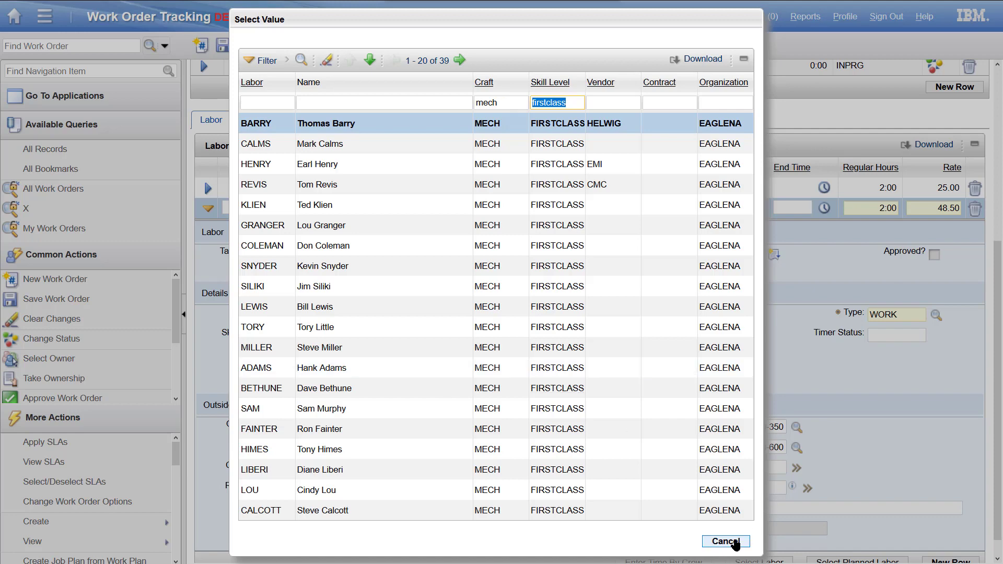
{"action": "left_click", "coordinate": [256, 124]}
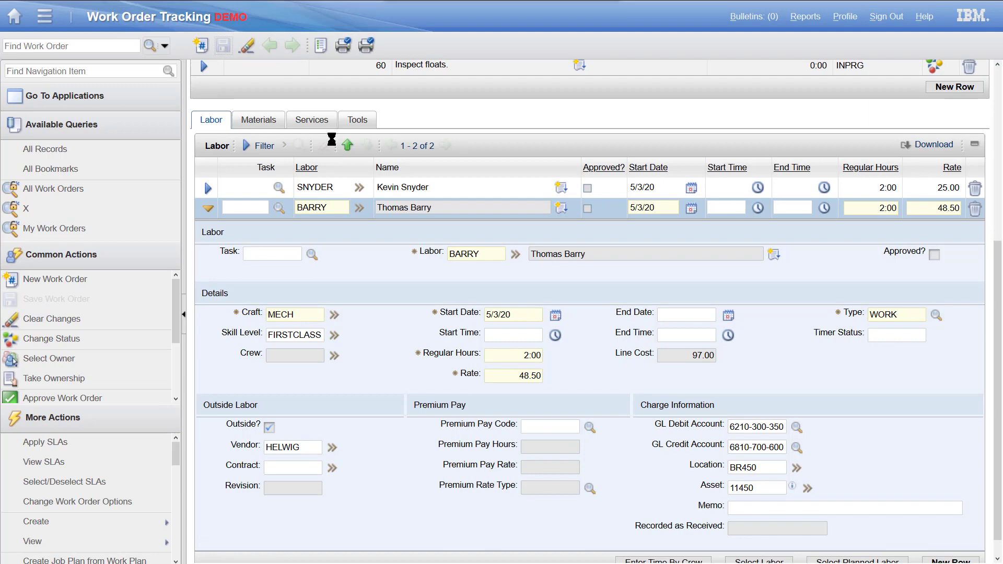
{"action": "left_click", "coordinate": [223, 45]}
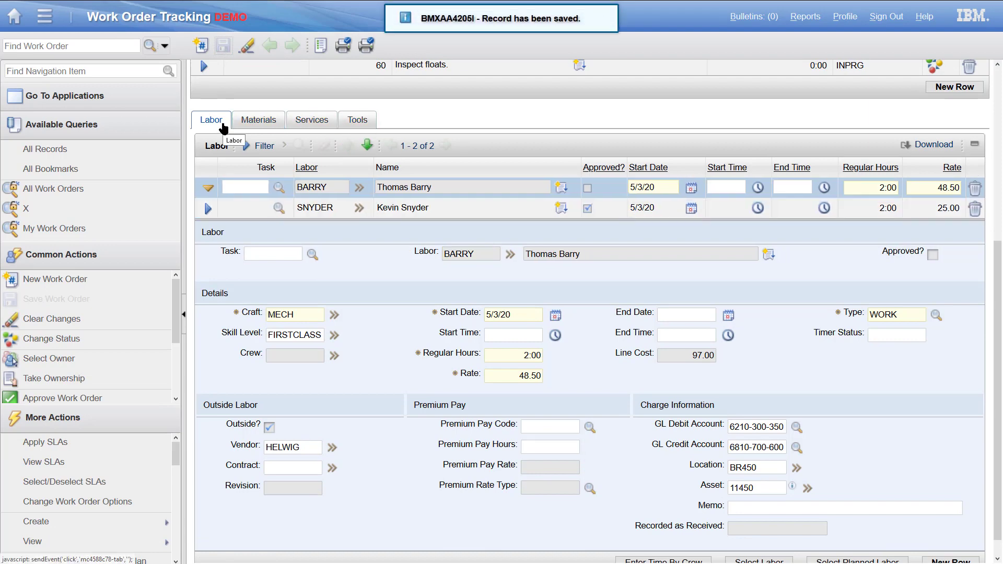
{"action": "left_click", "coordinate": [43, 16]}
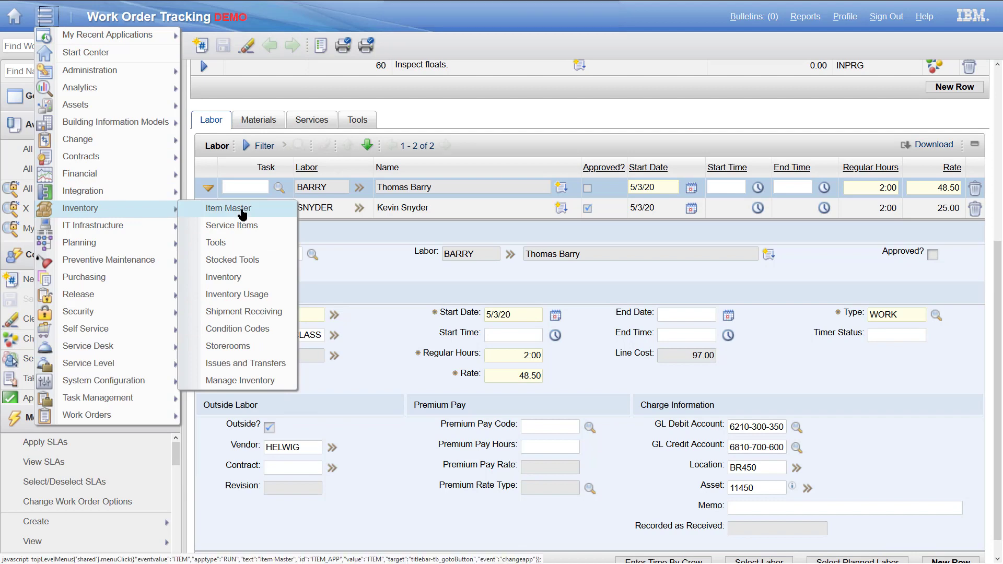
{"action": "mouse_move", "coordinate": [236, 294]}
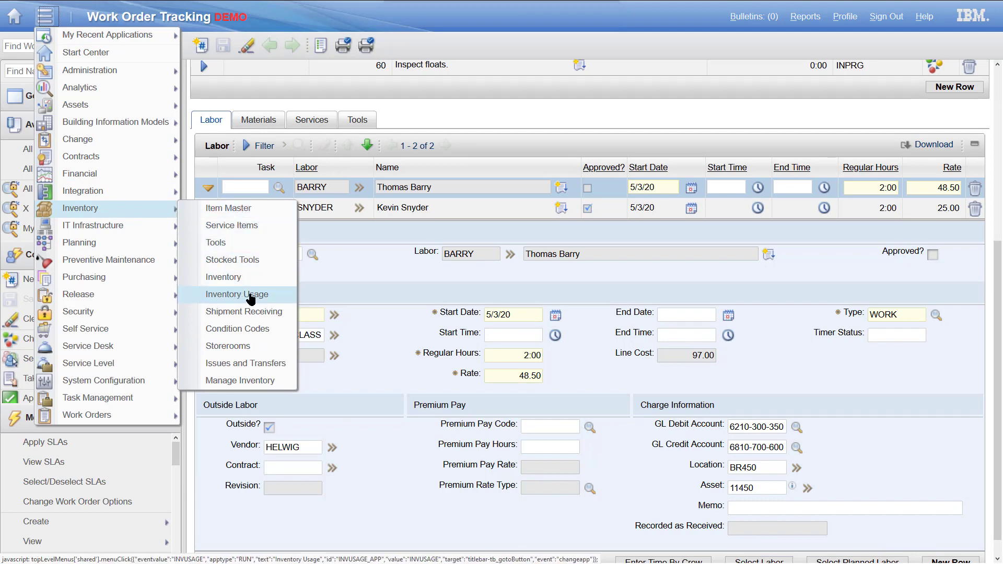
Search Inventory Usage by work order 1287 to open record 1014
{"action": "left_click", "coordinate": [234, 294]}
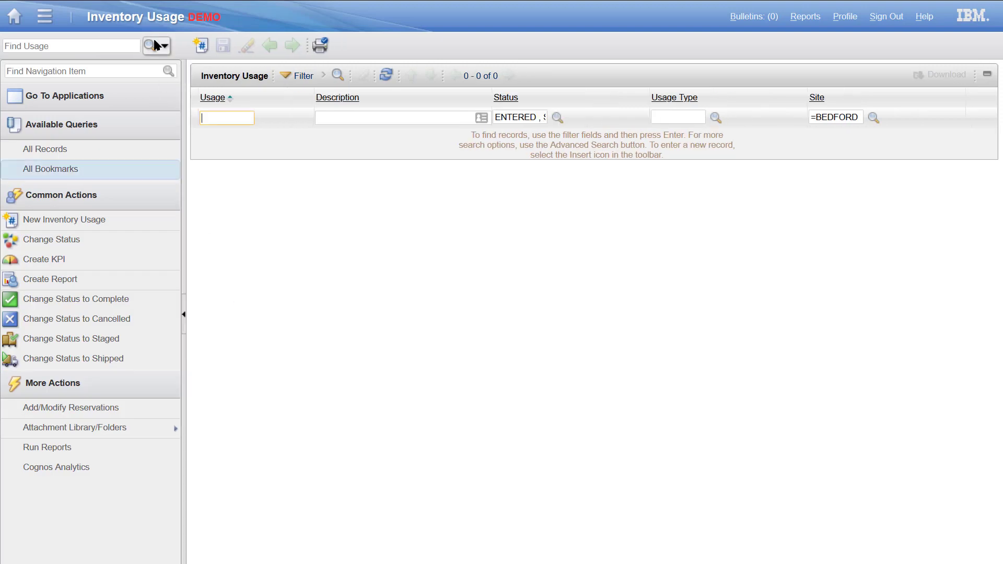
{"action": "left_click", "coordinate": [151, 46]}
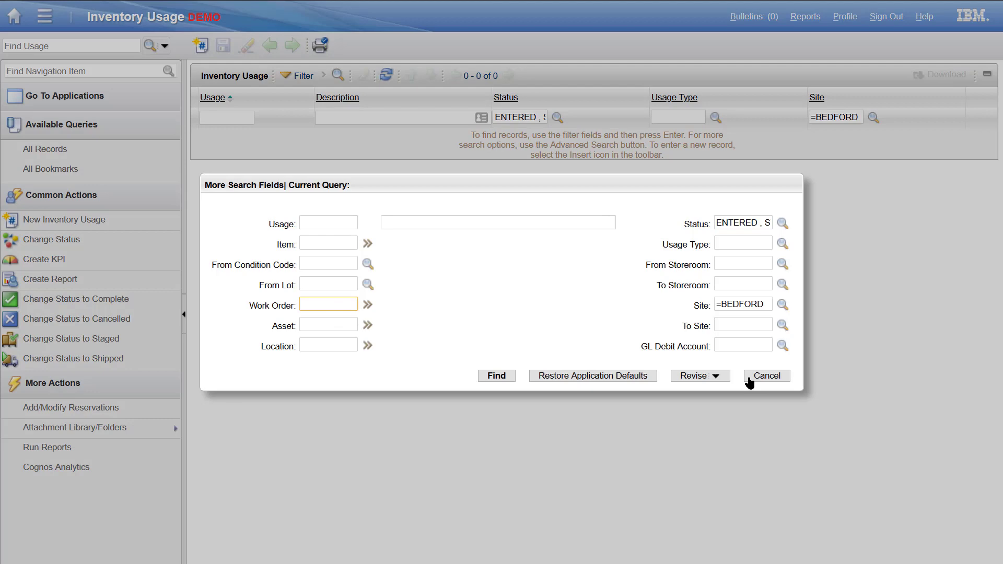
{"action": "left_click", "coordinate": [764, 376]}
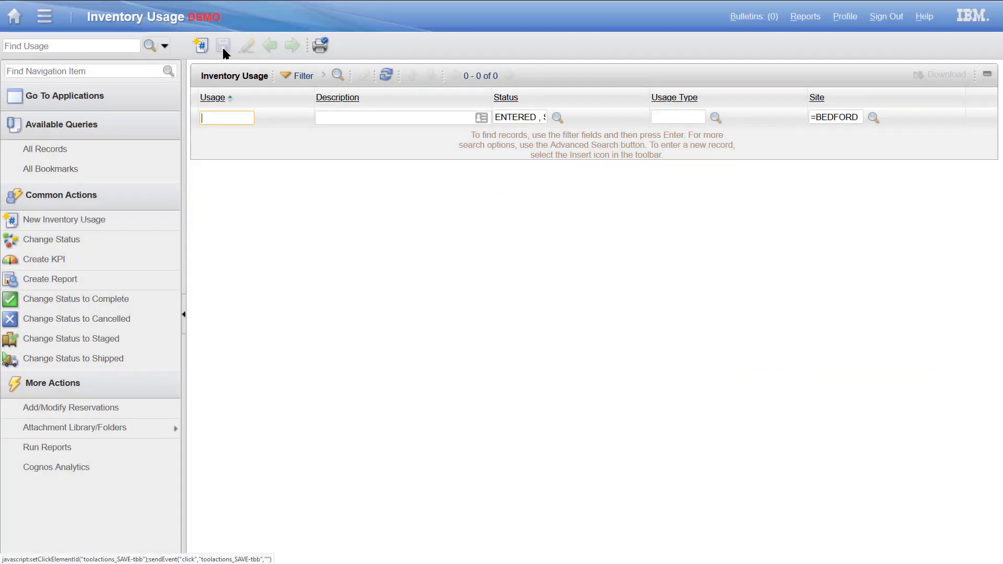
{"action": "left_click", "coordinate": [149, 46]}
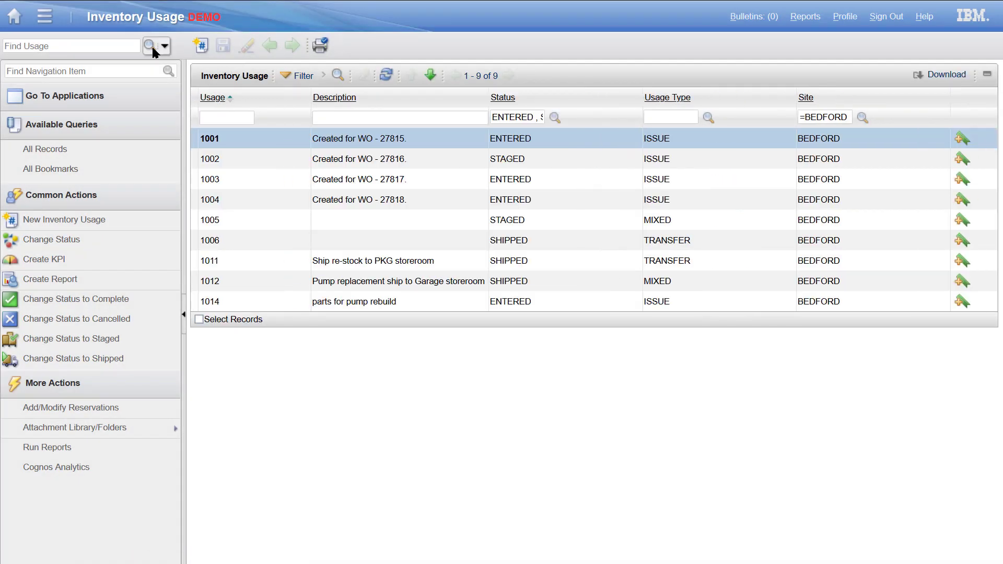
{"action": "left_click", "coordinate": [149, 45]}
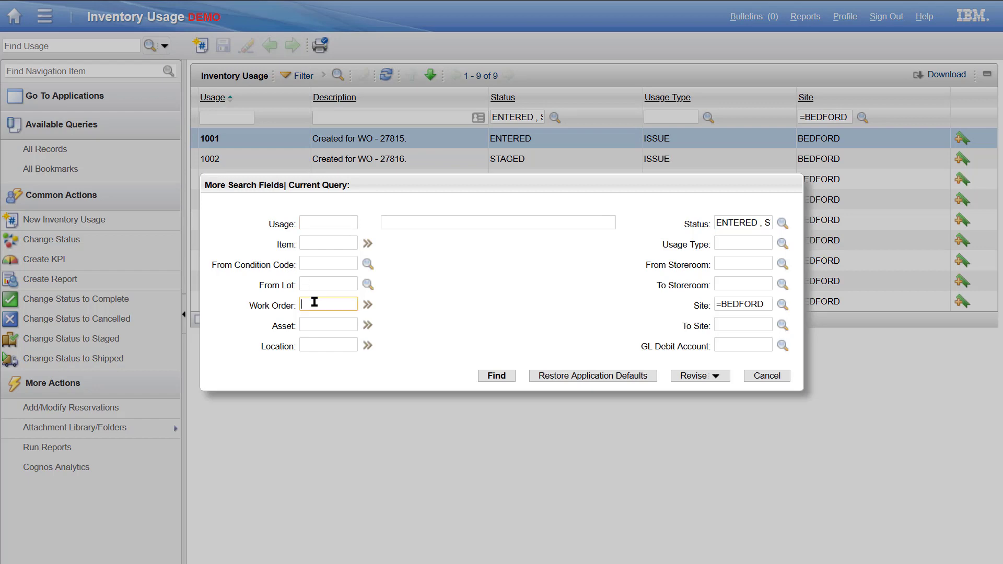
{"action": "type", "text": "1217"}
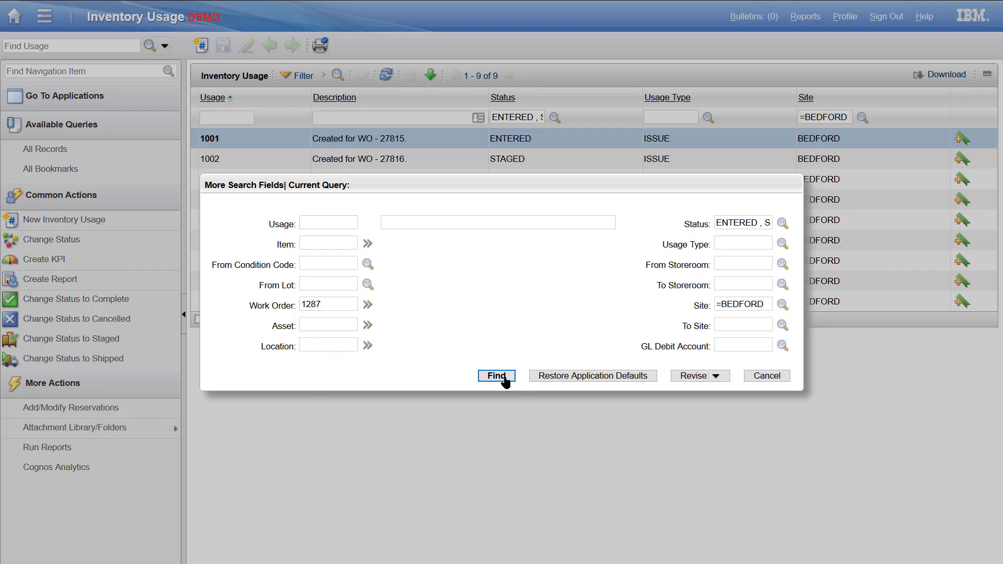
{"action": "left_click", "coordinate": [496, 375]}
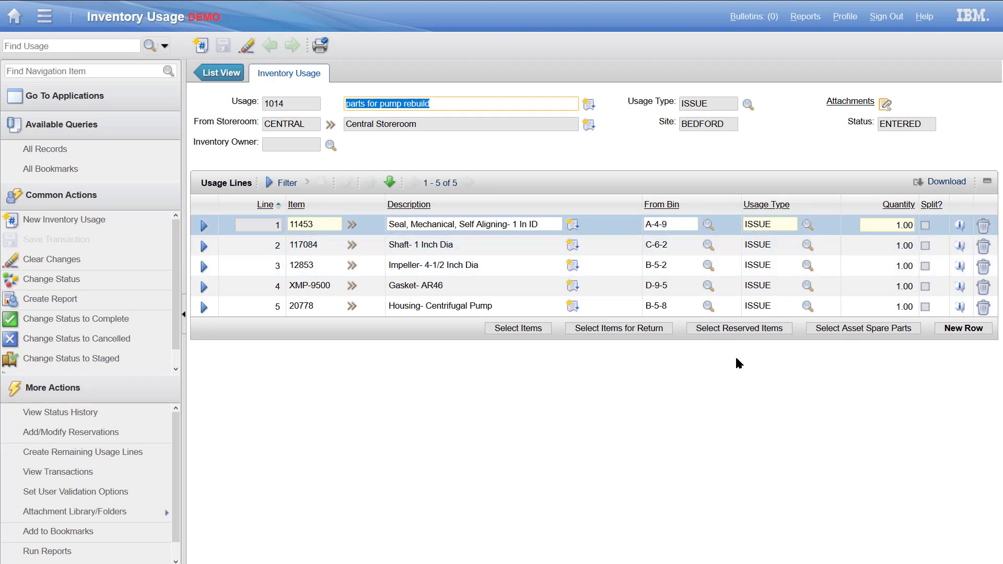
{"action": "mouse_move", "coordinate": [76, 319]}
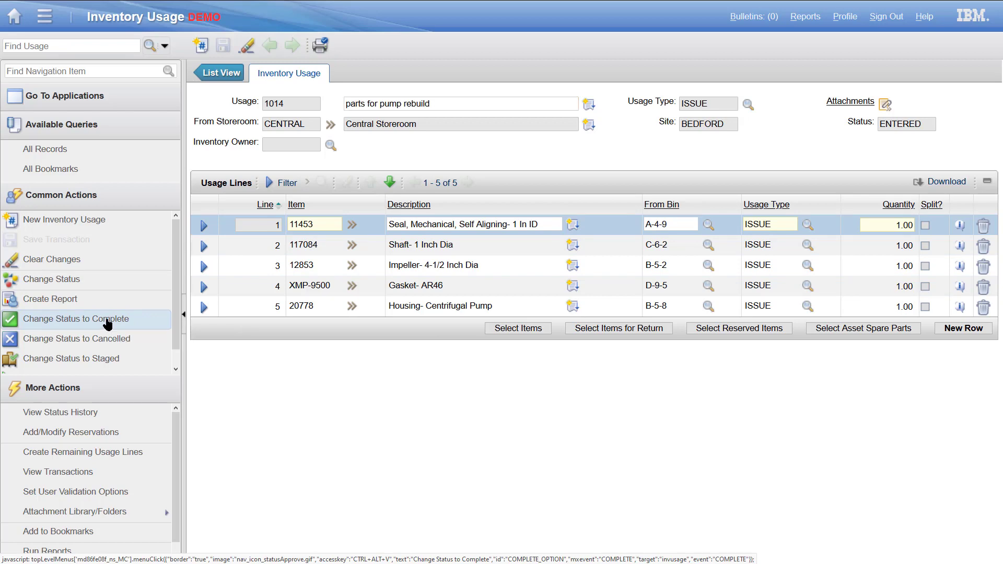
Change inventory usage 1014's status to COMPLETE
{"action": "left_click", "coordinate": [74, 318]}
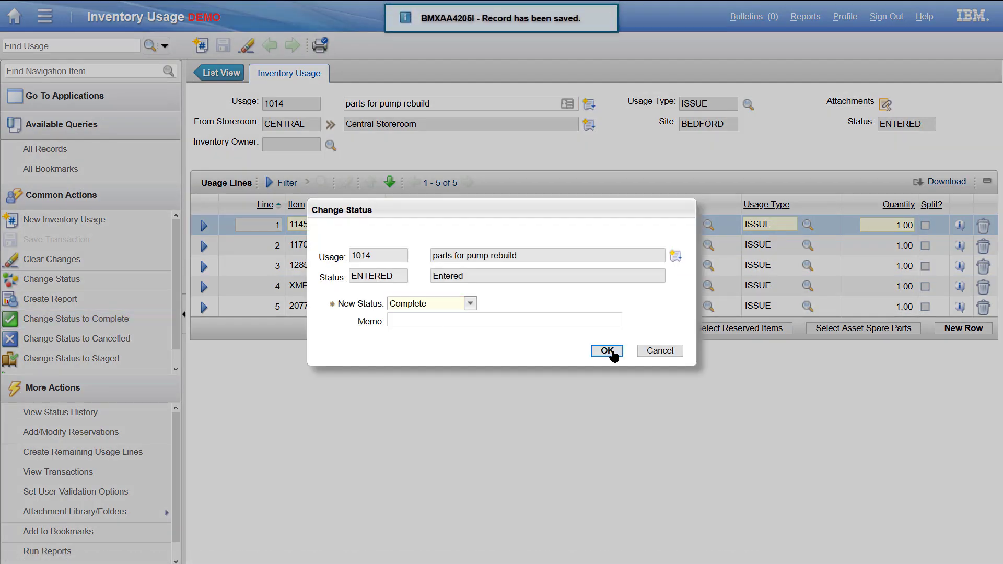
{"action": "left_click", "coordinate": [606, 351]}
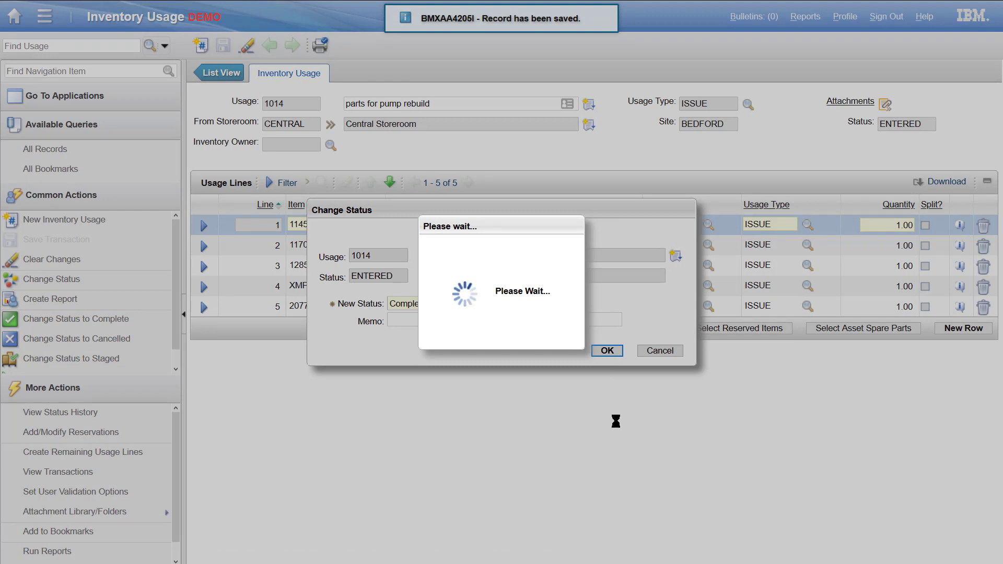
{"action": "left_click", "coordinate": [606, 351]}
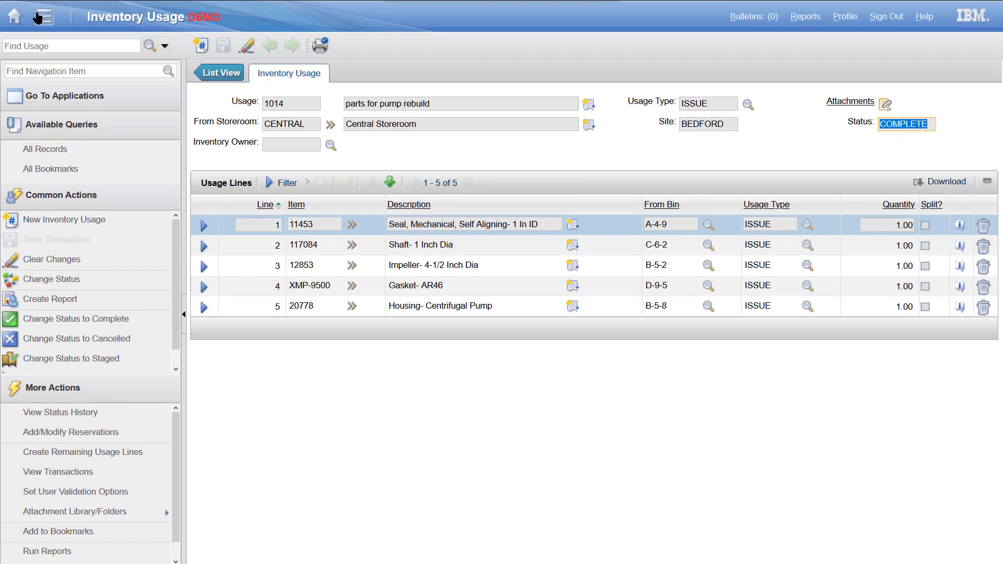
Open work order 1287 in Quick Reporting and view its Labor and Tools charges
{"action": "left_click", "coordinate": [44, 16]}
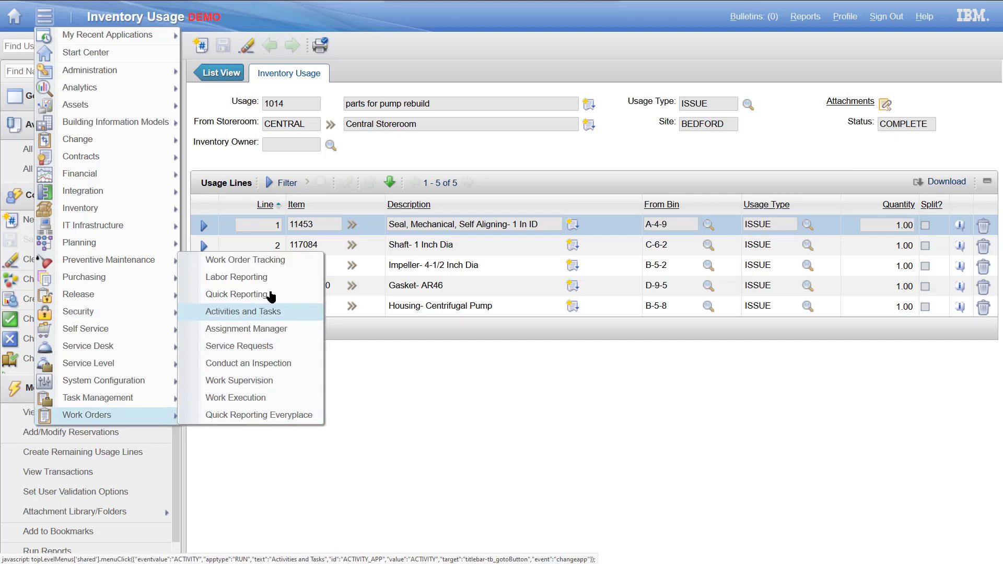
{"action": "left_click", "coordinate": [237, 294]}
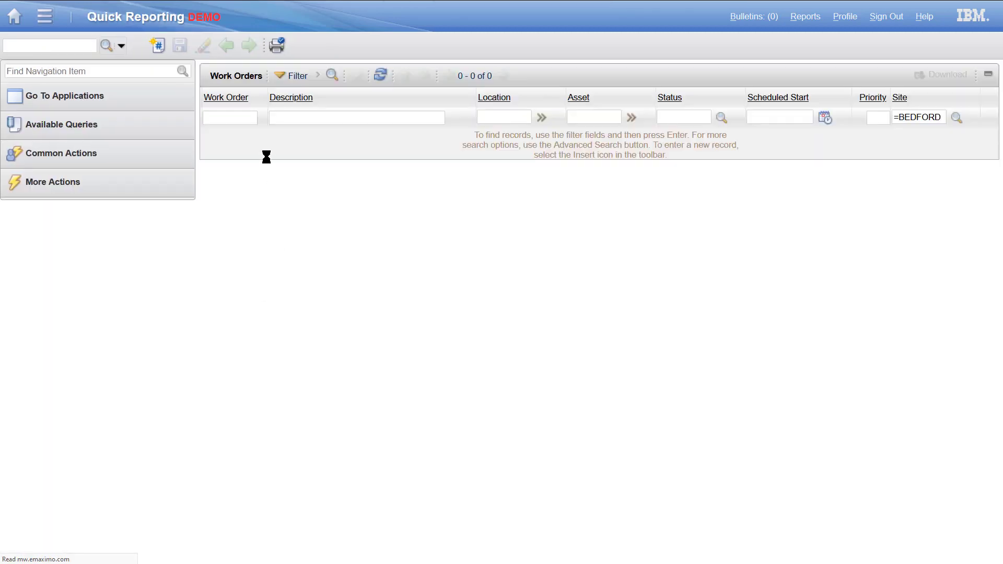
{"action": "type", "text": "12"}
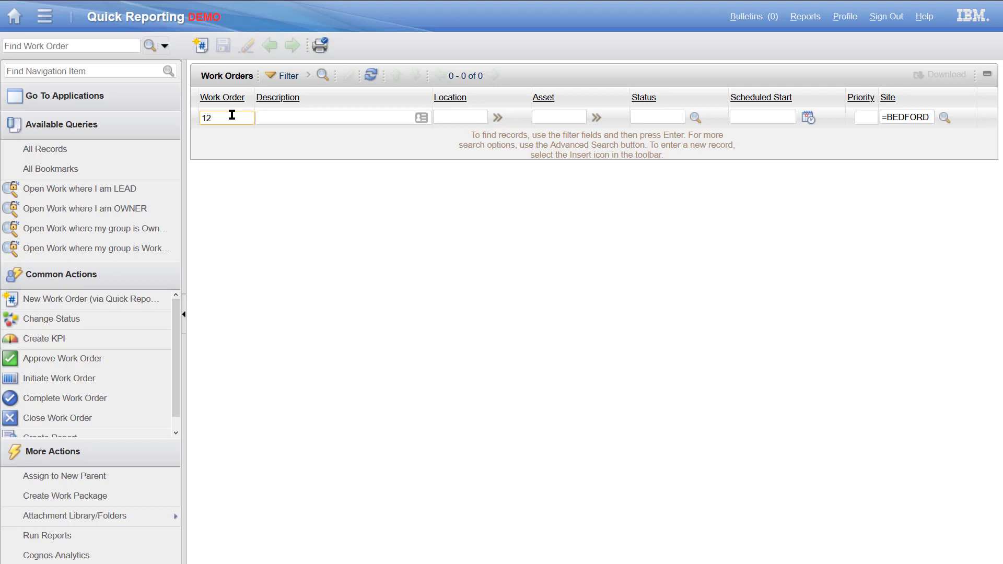
{"action": "type", "text": "87"}
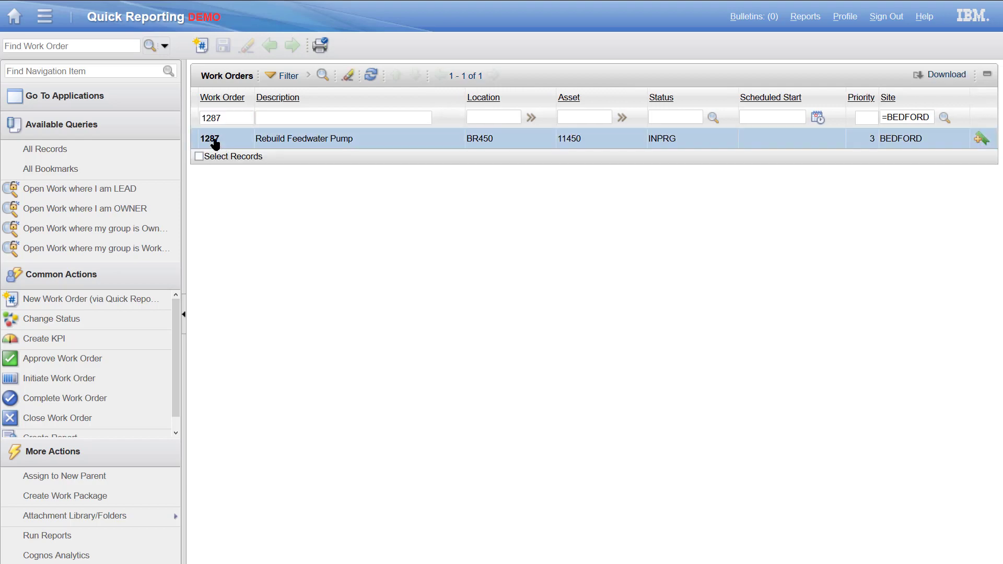
{"action": "left_click", "coordinate": [210, 137]}
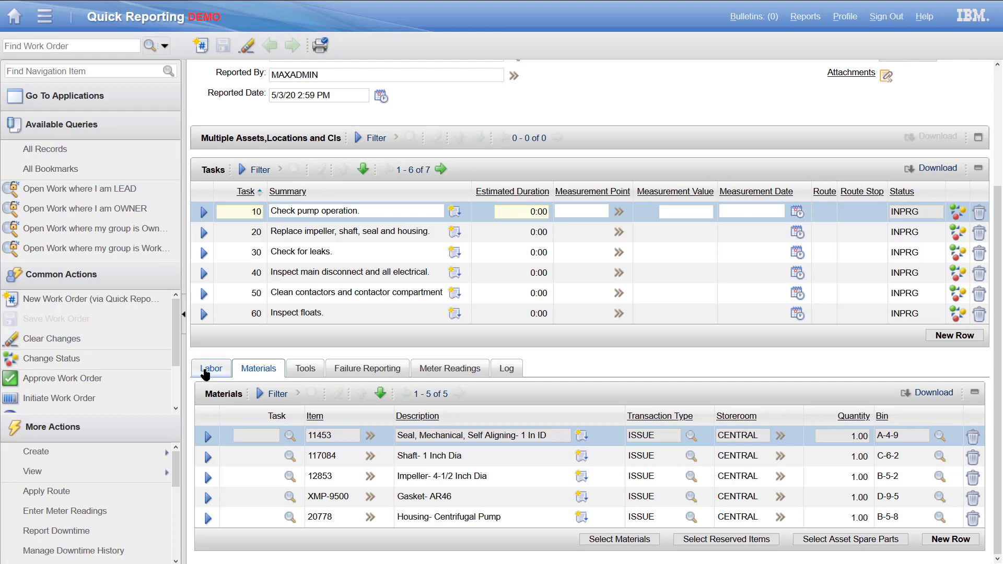
{"action": "left_click", "coordinate": [211, 368]}
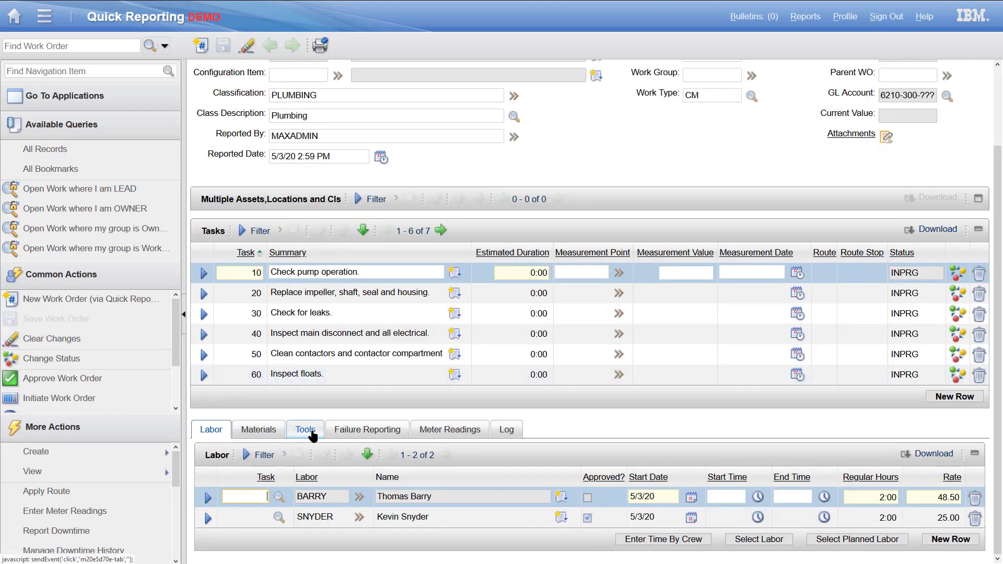
{"action": "left_click", "coordinate": [305, 429]}
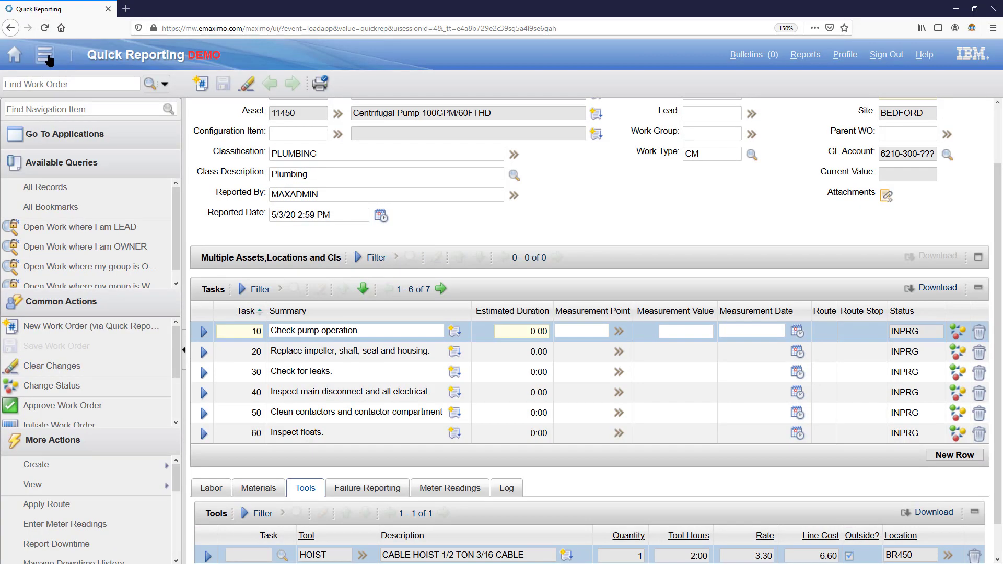
In Receiving, search by work order 1287 to open purchase order 1102
{"action": "left_click", "coordinate": [44, 55]}
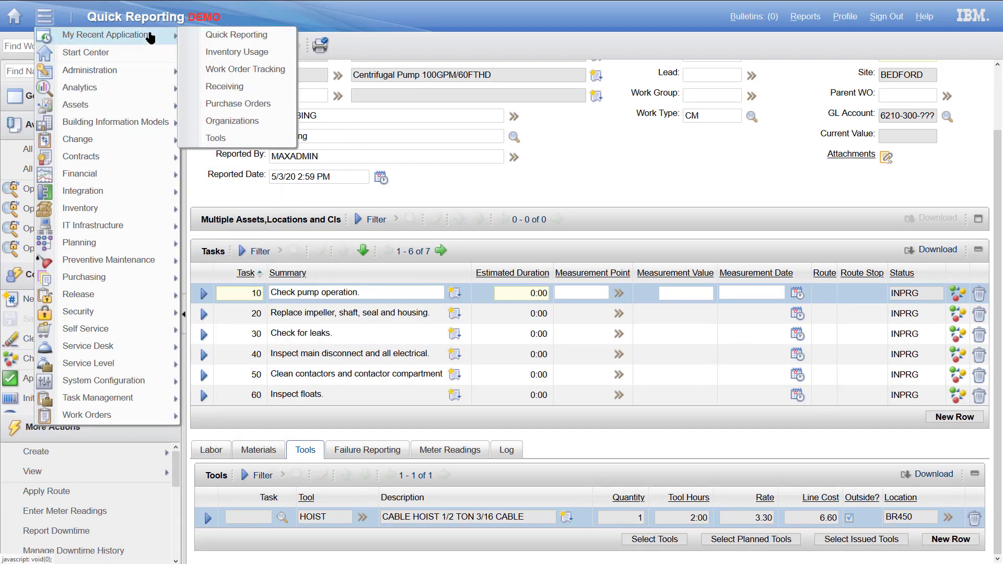
{"action": "left_click", "coordinate": [224, 85]}
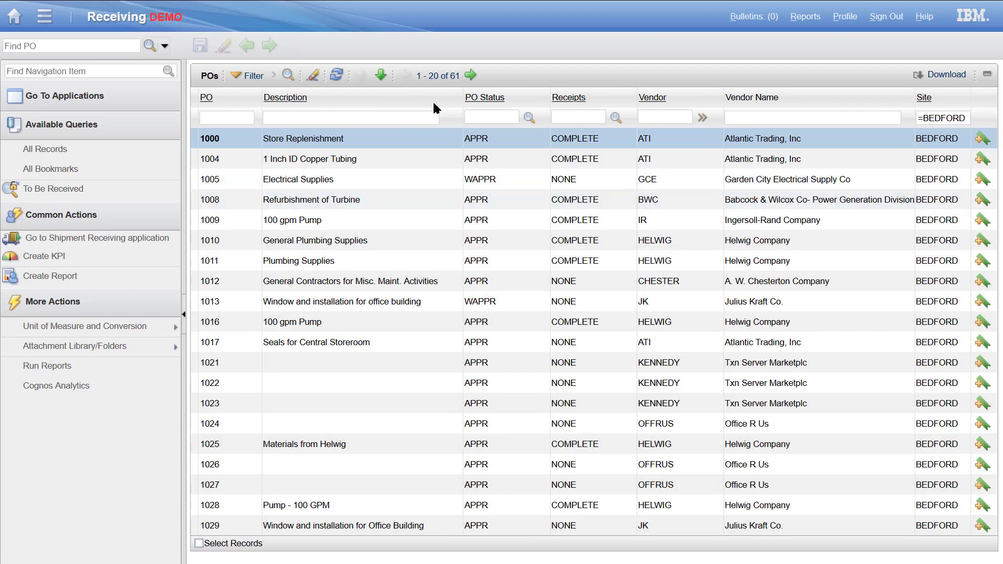
{"action": "mouse_move", "coordinate": [475, 115]}
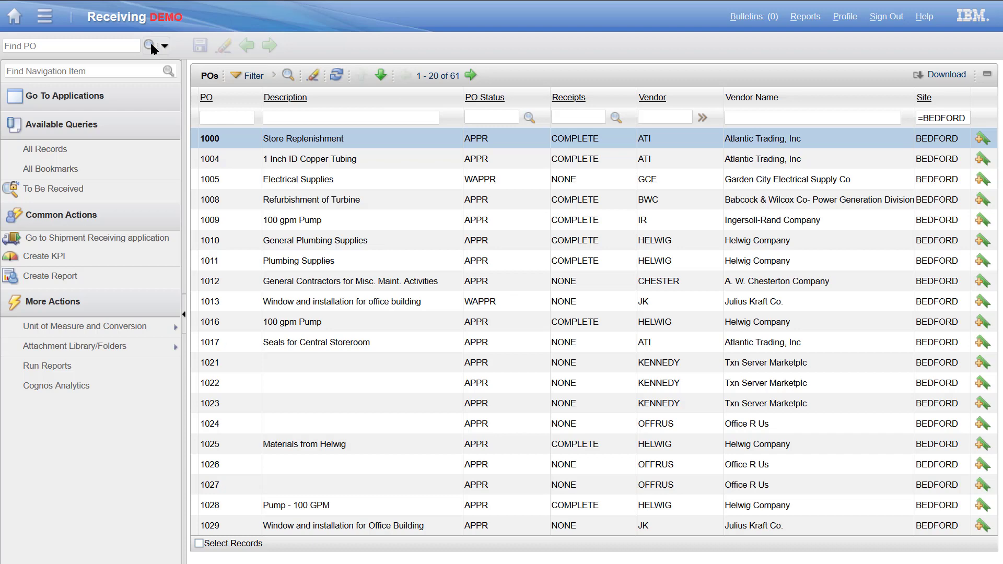
{"action": "left_click", "coordinate": [148, 46]}
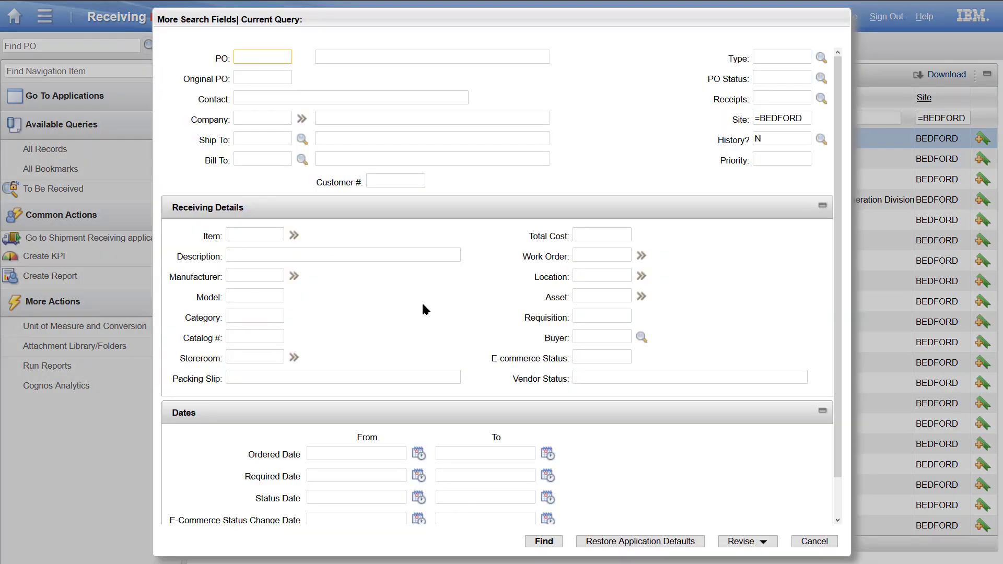
{"action": "left_click", "coordinate": [601, 255]}
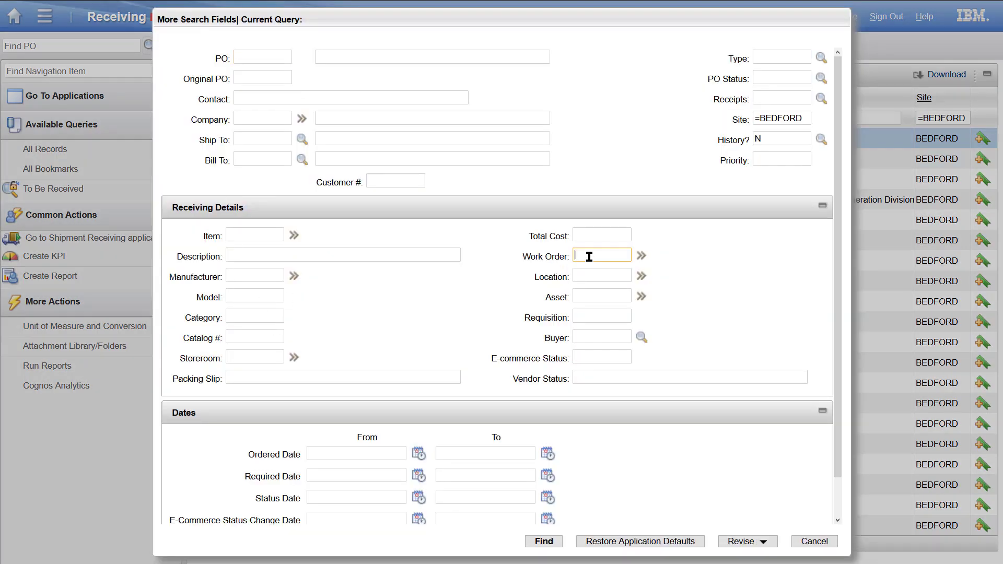
{"action": "type", "text": "1287"}
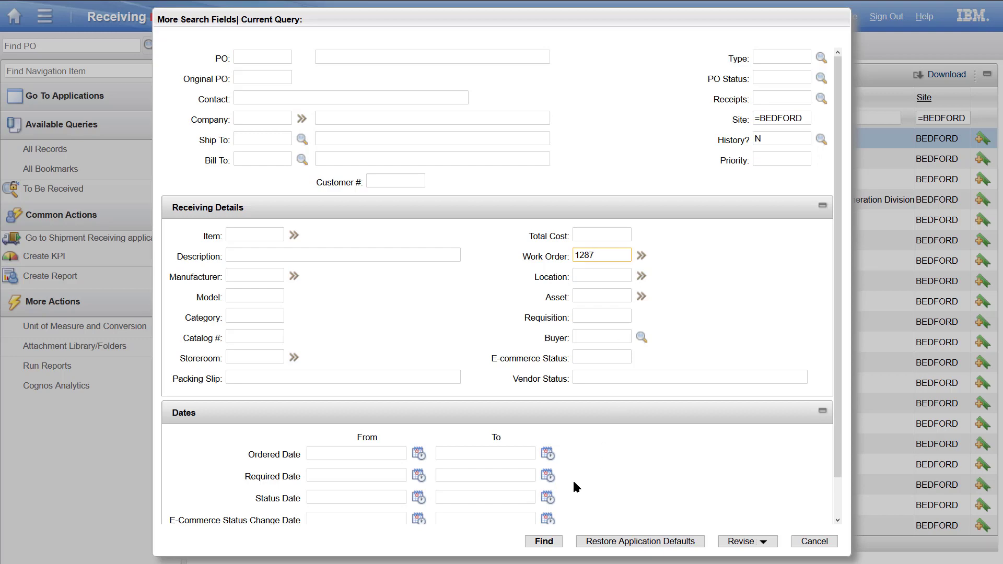
{"action": "left_click", "coordinate": [543, 541]}
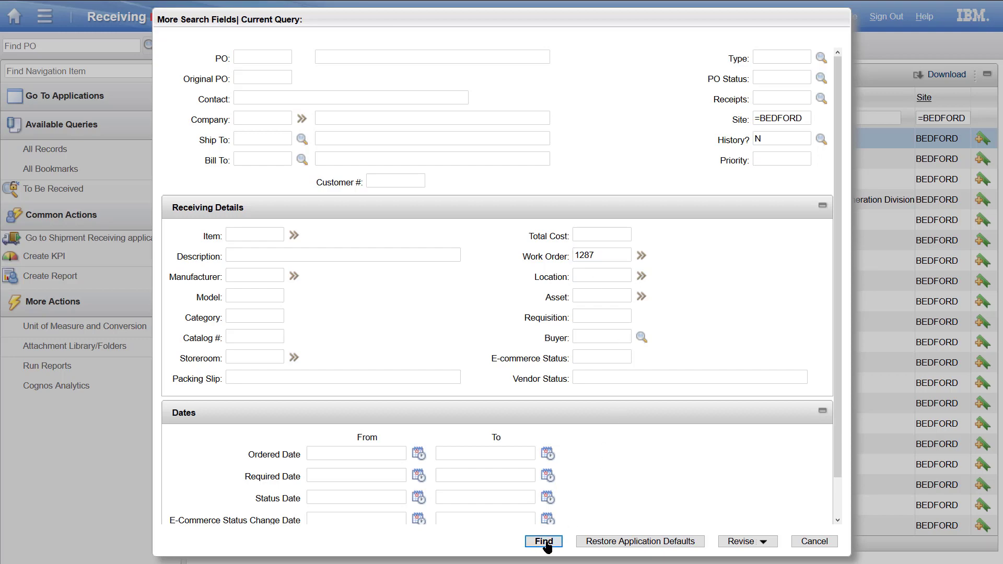
{"action": "left_click", "coordinate": [543, 541]}
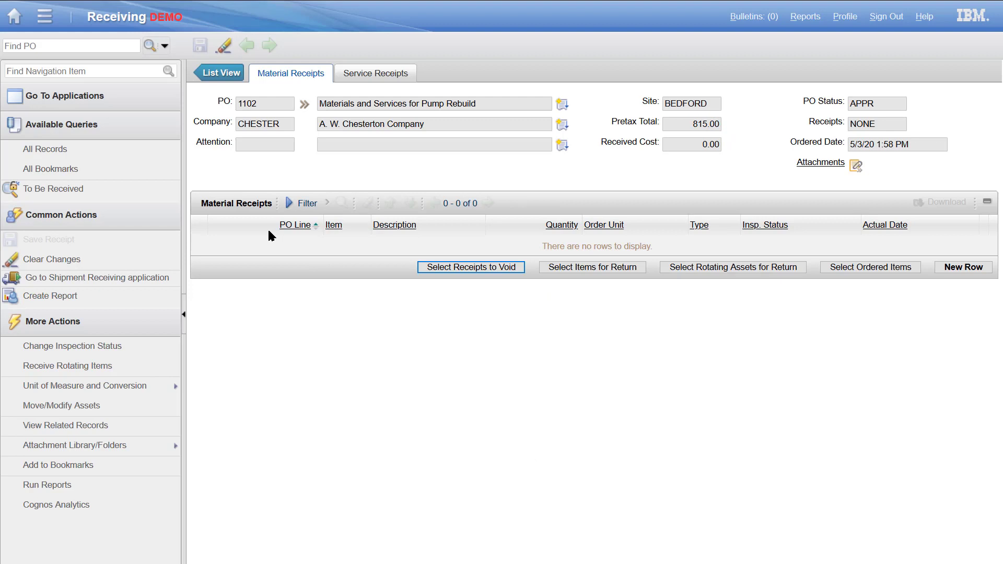
On PO 1102 Service Receipts, receive quantity 2 of Additional Labor for Rebuild
{"action": "left_click", "coordinate": [375, 73]}
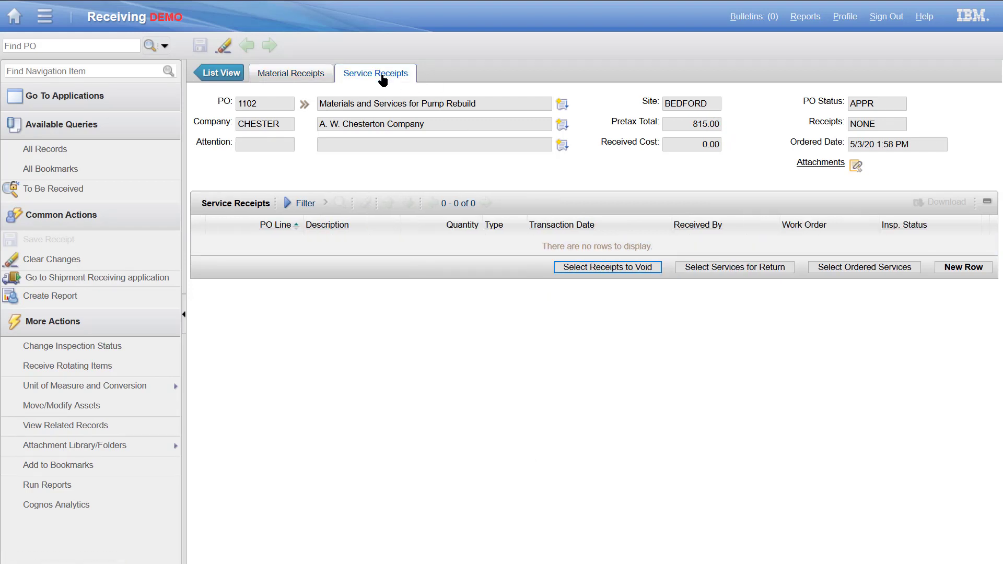
{"action": "left_click", "coordinate": [375, 74]}
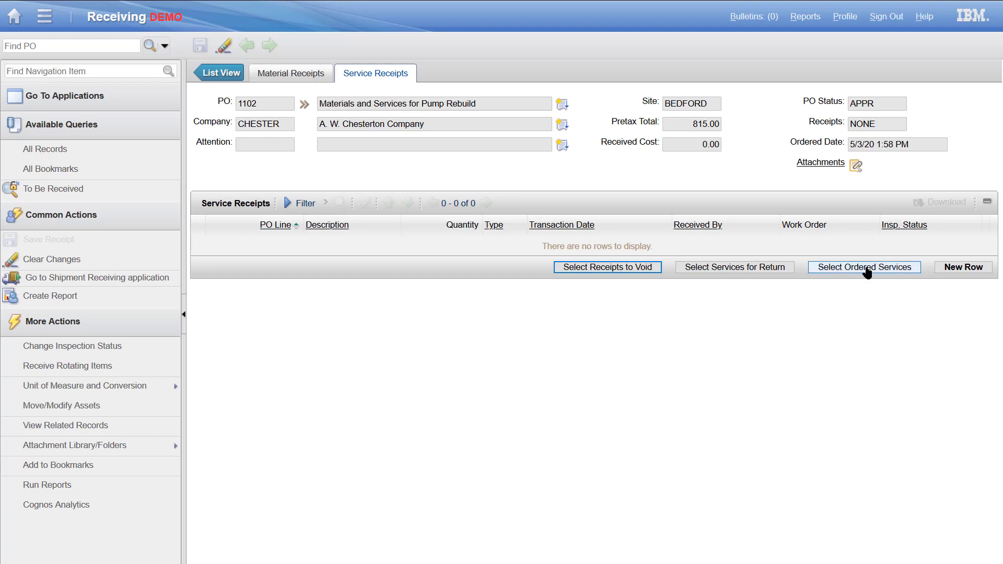
{"action": "left_click", "coordinate": [863, 267]}
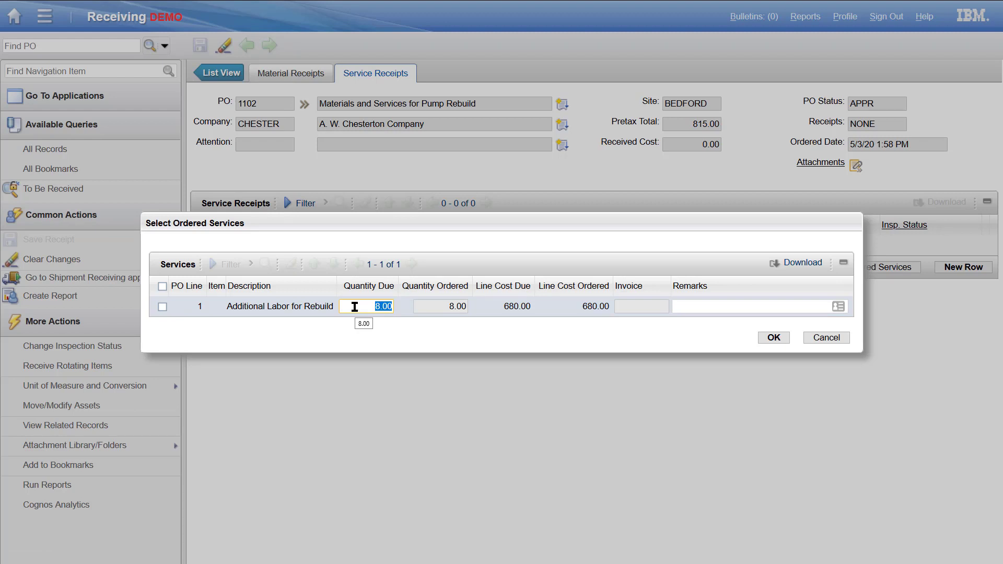
{"action": "type", "text": "2"}
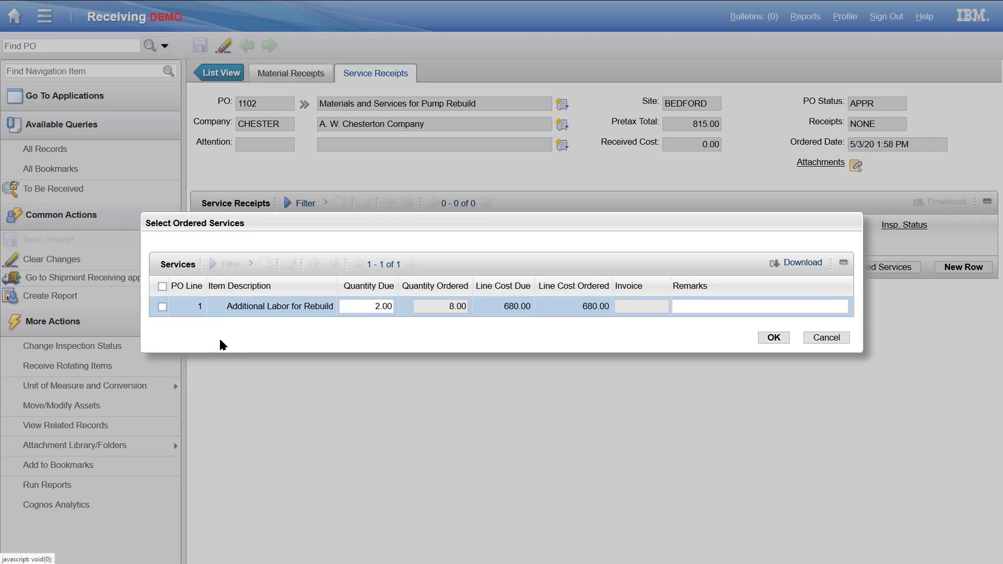
{"action": "left_click", "coordinate": [161, 305]}
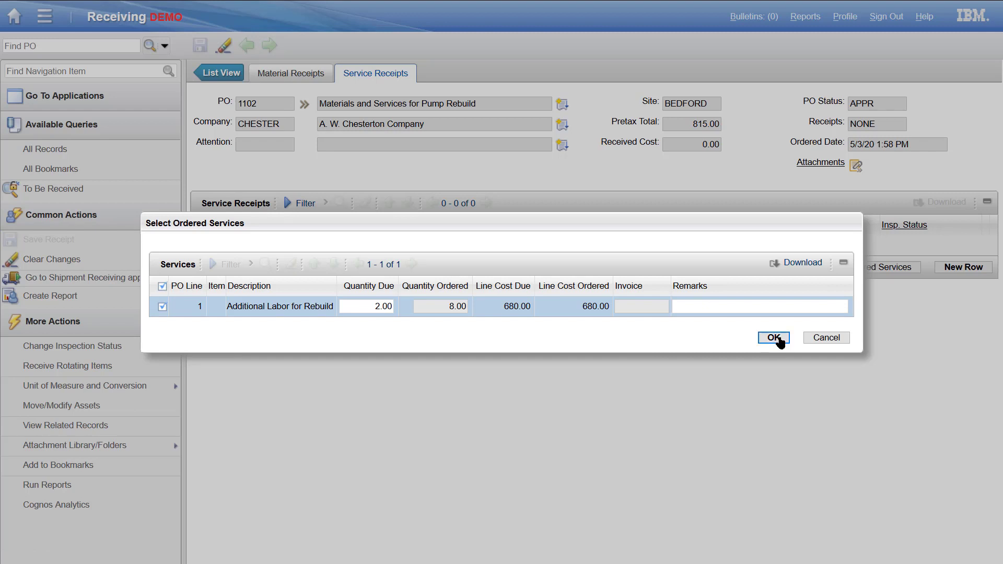
{"action": "left_click", "coordinate": [772, 338]}
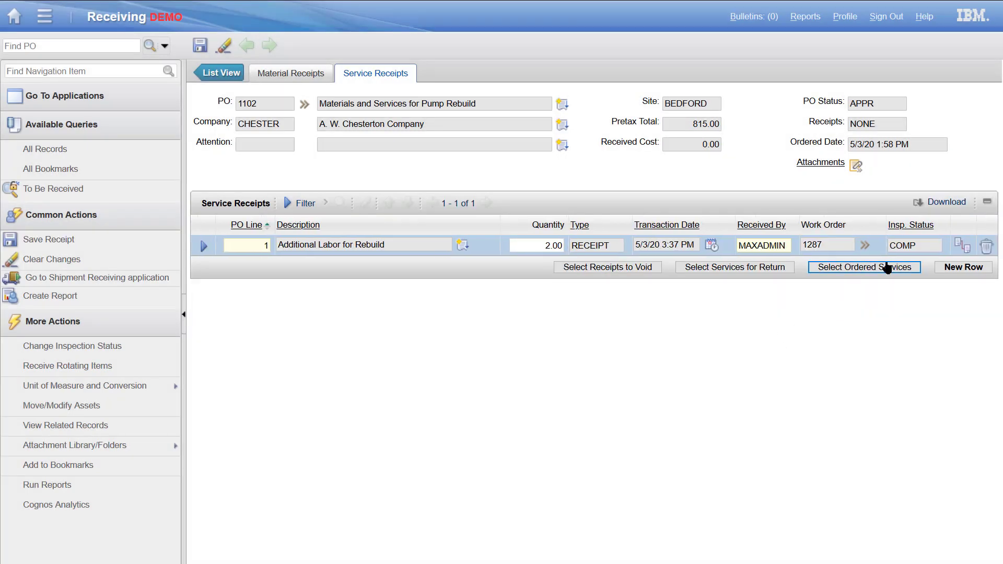
Save the service receipt on PO 1102, confirming receipts PARTIAL and 170.00 received cost
{"action": "left_click", "coordinate": [906, 244]}
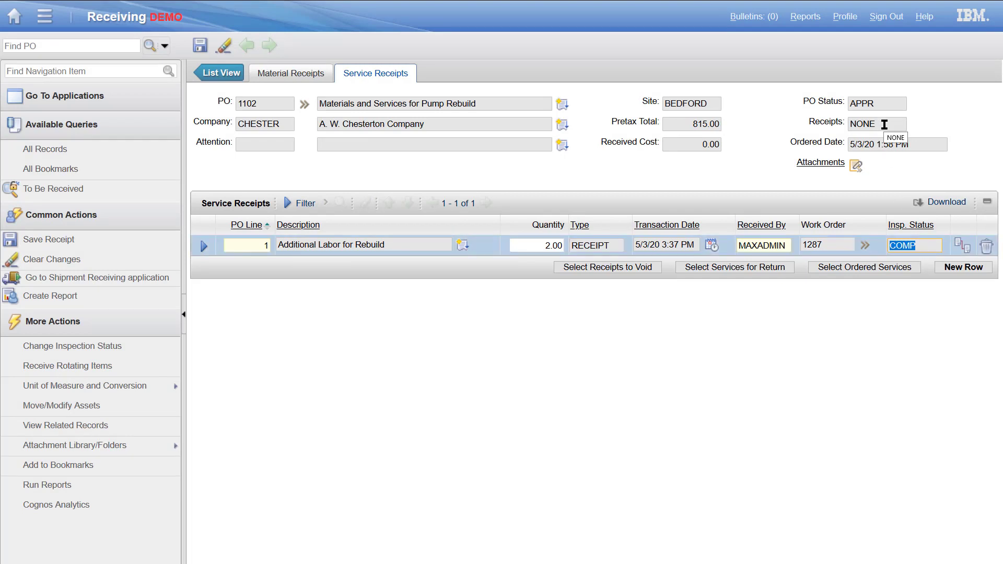
{"action": "left_click", "coordinate": [877, 124]}
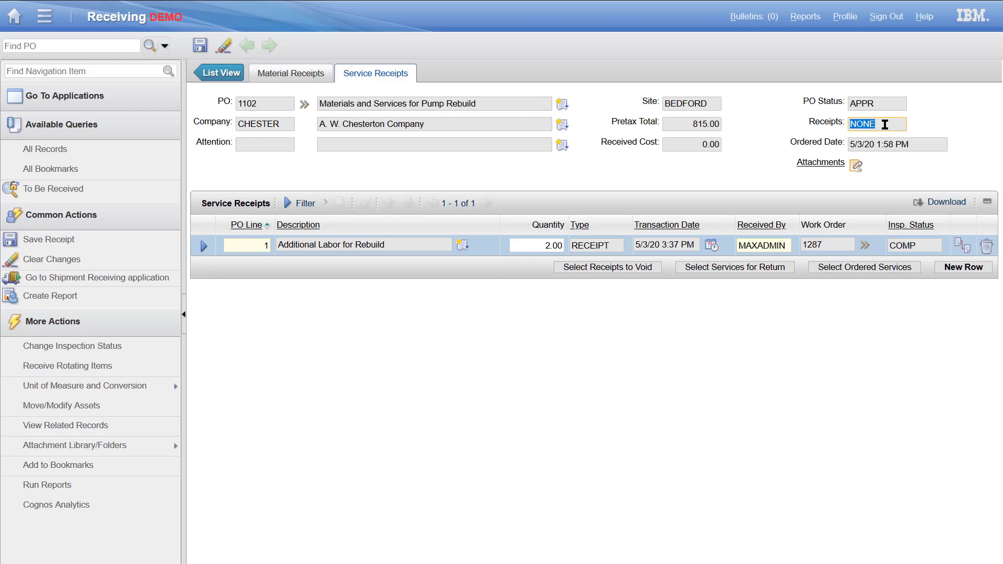
{"action": "left_click", "coordinate": [199, 45]}
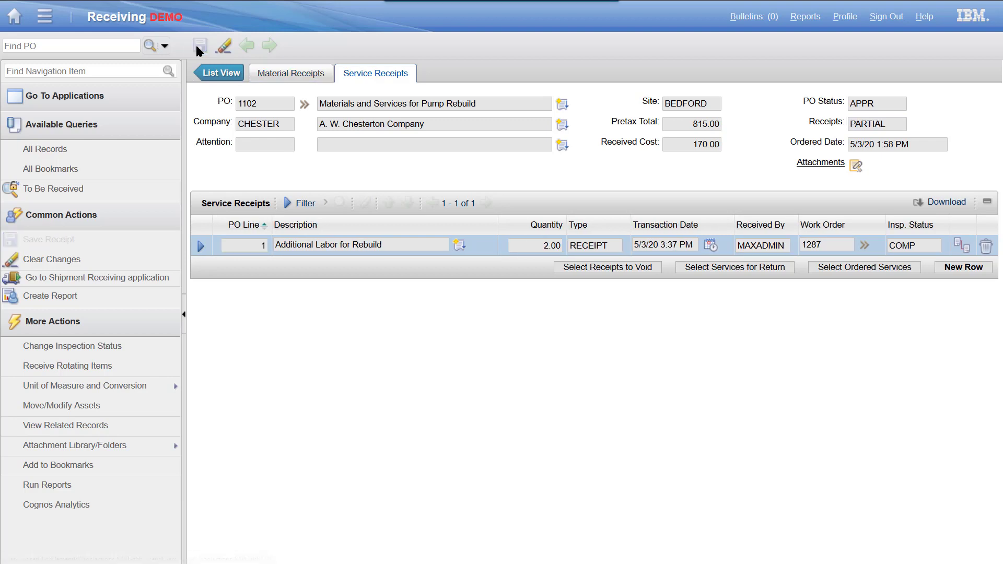
{"action": "left_click", "coordinate": [200, 45]}
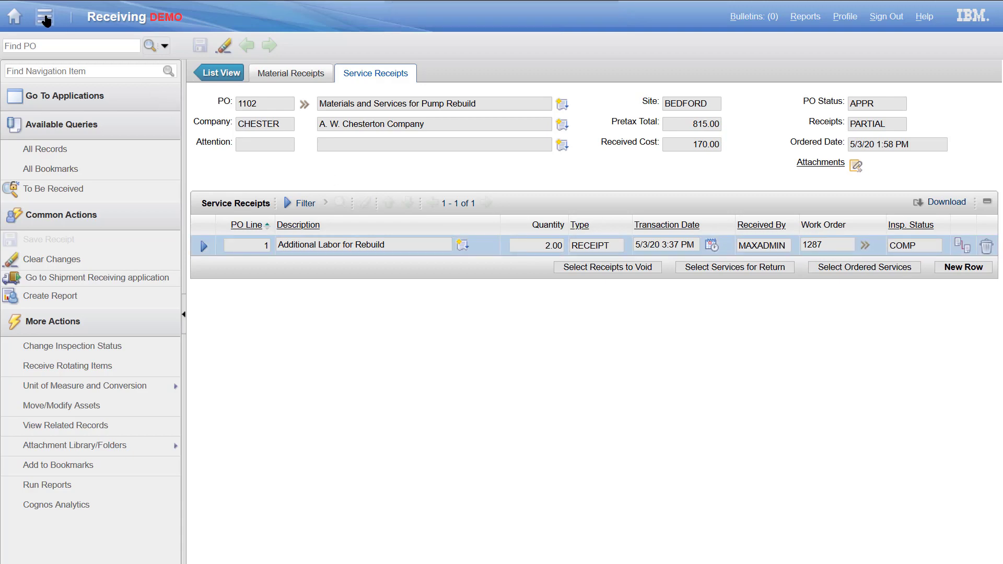
Find work order 1287 in Work Order Tracking and show its Actuals labor charges
{"action": "left_click", "coordinate": [43, 17]}
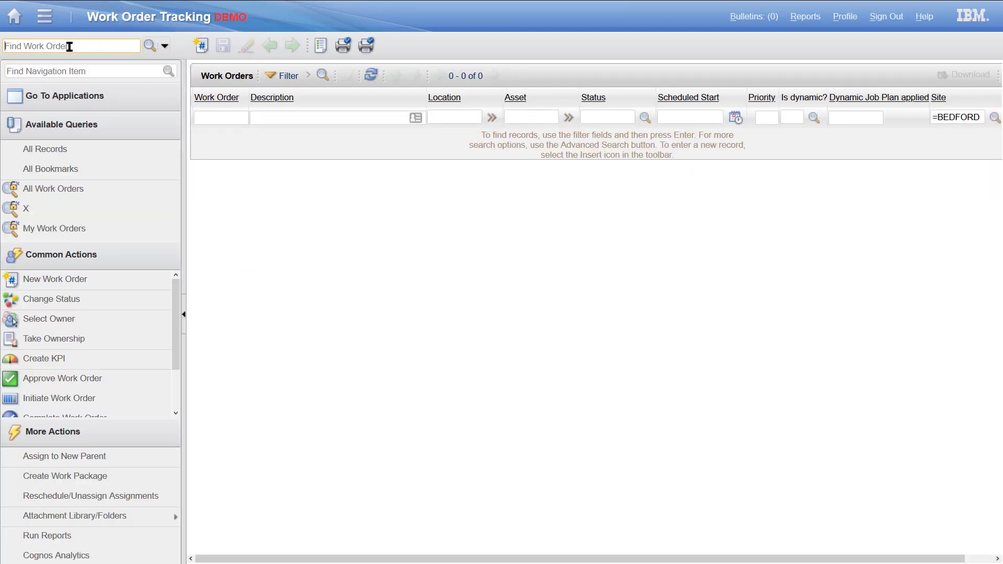
{"action": "type", "text": "1287"}
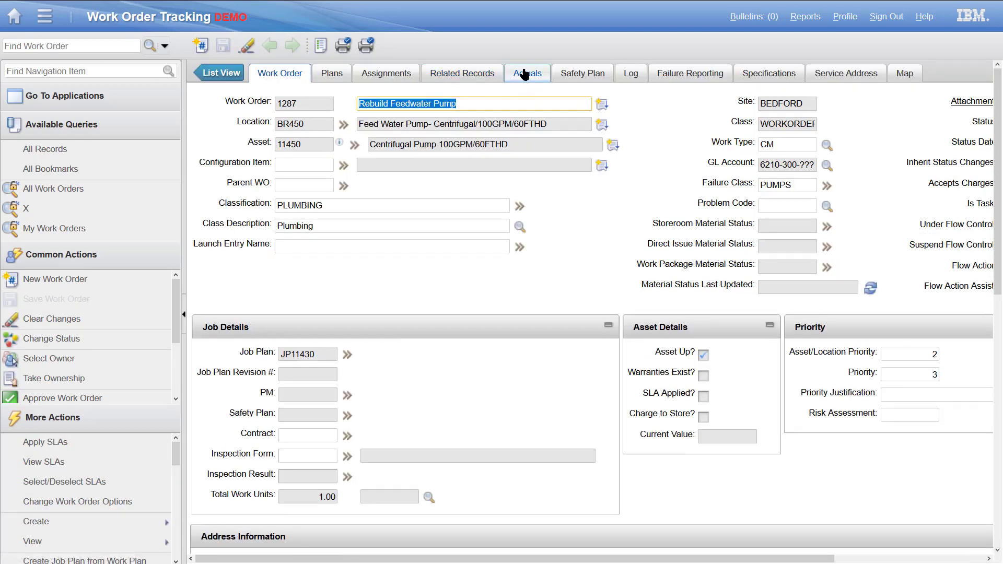
{"action": "left_click", "coordinate": [526, 74]}
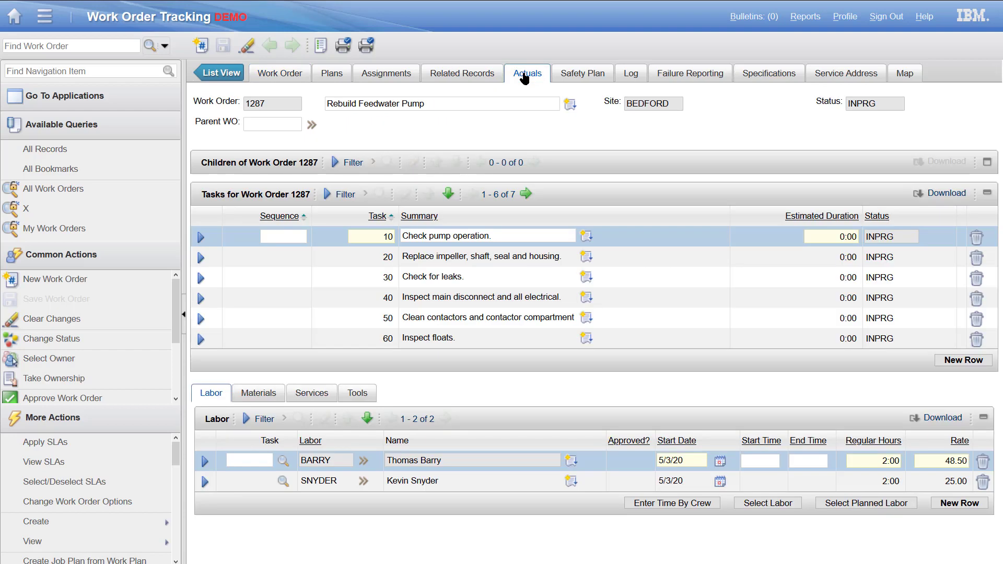
{"action": "left_click", "coordinate": [441, 103]}
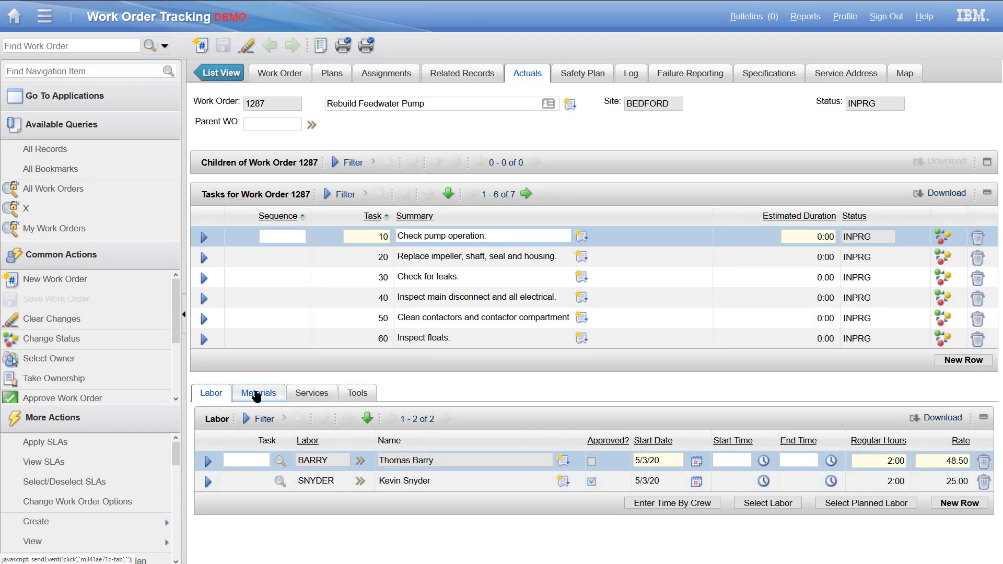
Review work order 1287's Materials, Services and Tools actual charges
{"action": "left_click", "coordinate": [257, 392]}
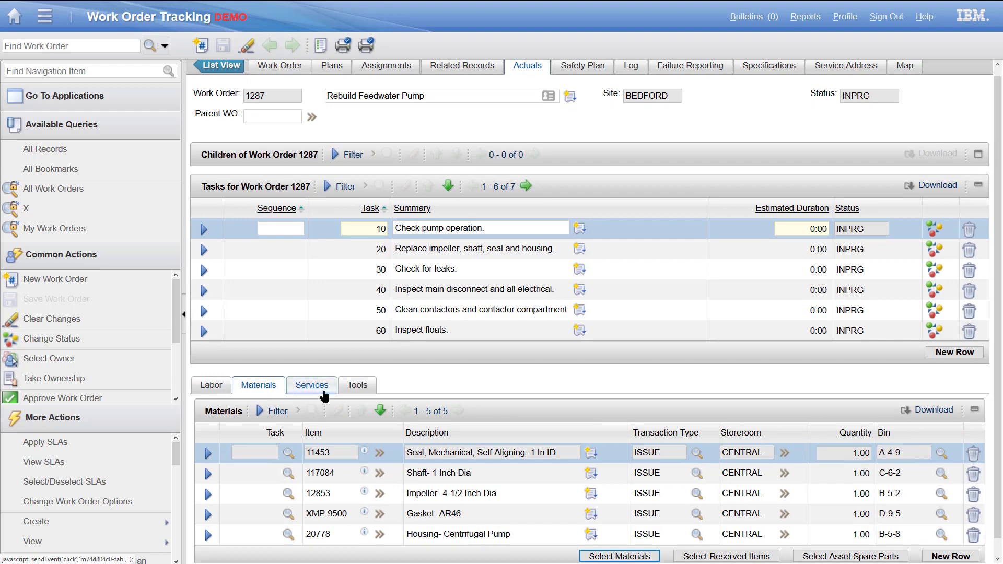
{"action": "left_click", "coordinate": [311, 385]}
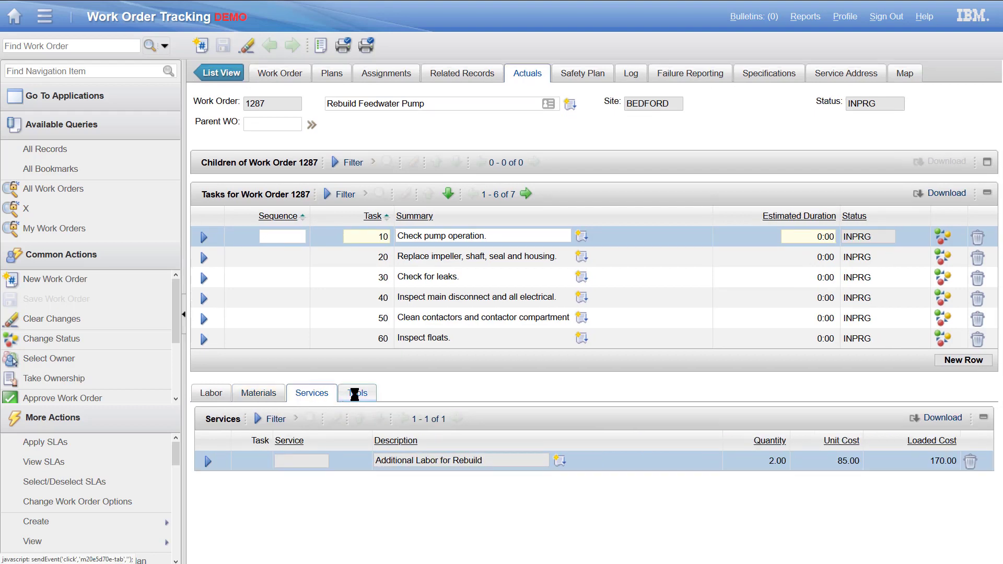
{"action": "left_click", "coordinate": [357, 392]}
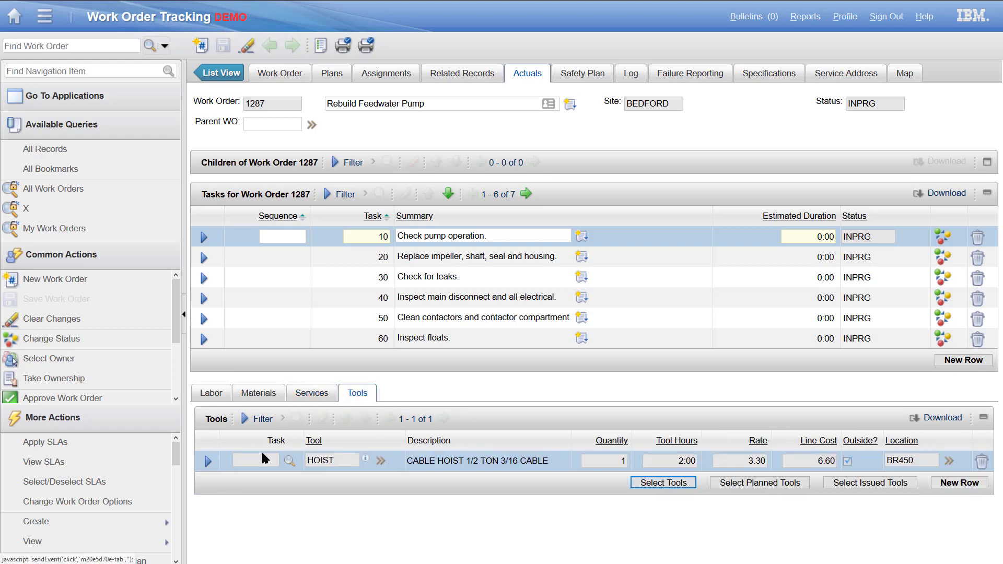
View work order 1287's cost summary through More Actions > View > Costs
{"action": "left_click", "coordinate": [32, 541]}
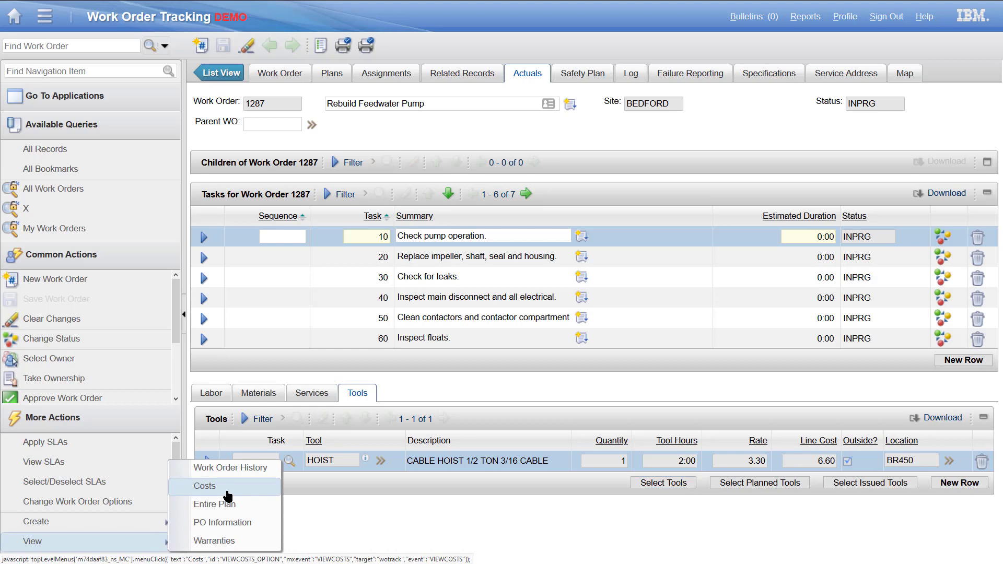
{"action": "left_click", "coordinate": [205, 486]}
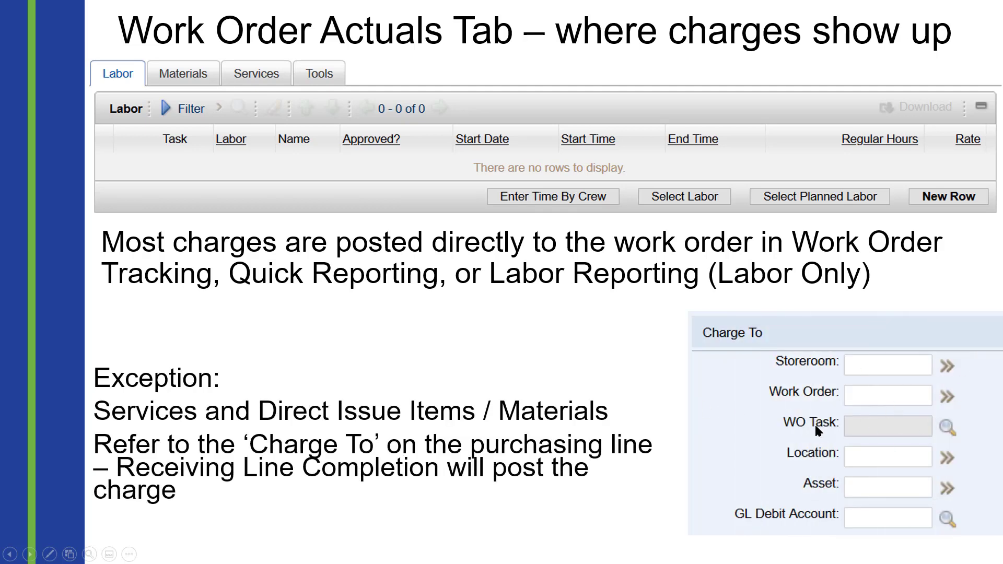
Advance the slide animation to box the Work Order and WO Task charge-to fields
{"action": "left_click", "coordinate": [886, 392]}
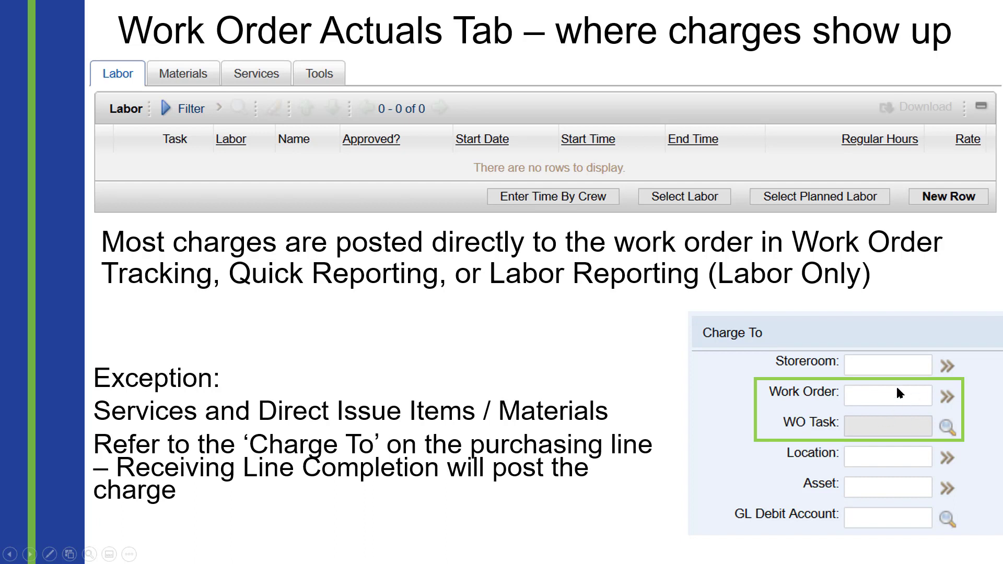
{"action": "mouse_move", "coordinate": [867, 427]}
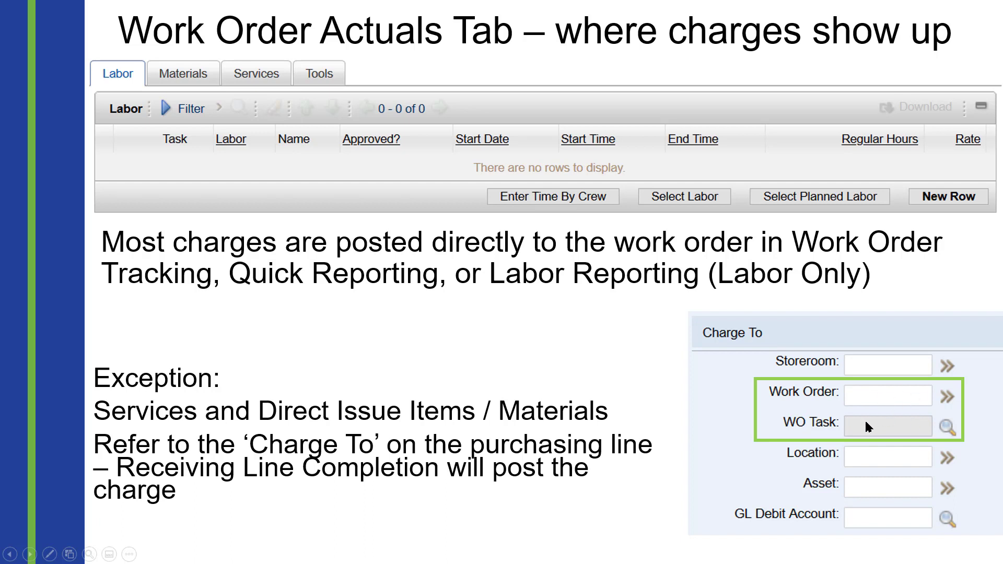